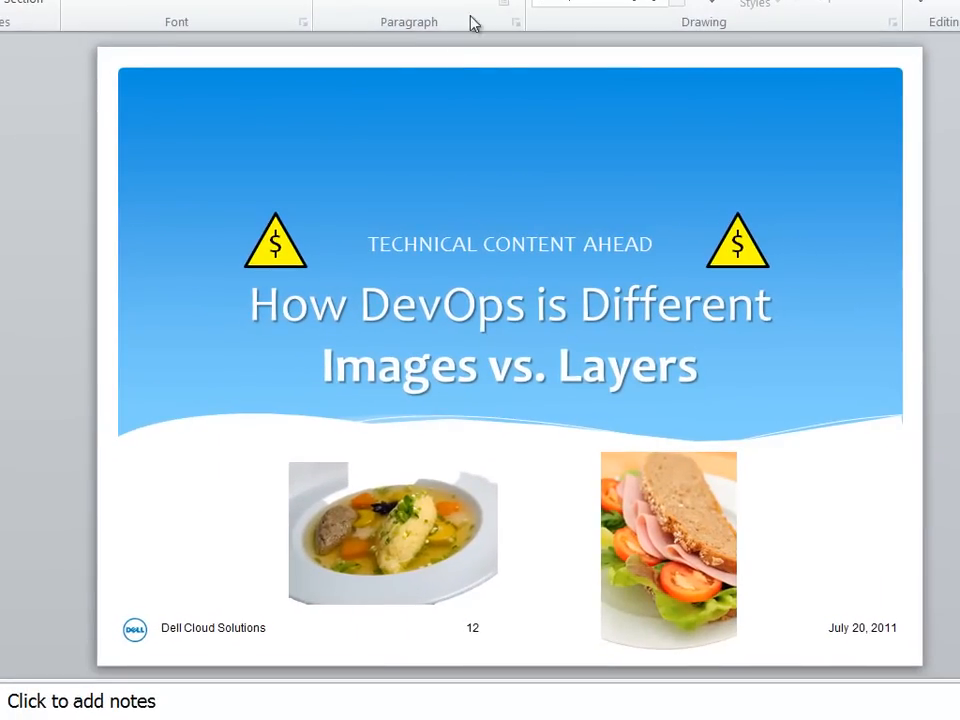
pyautogui.moveTo(8, 330)
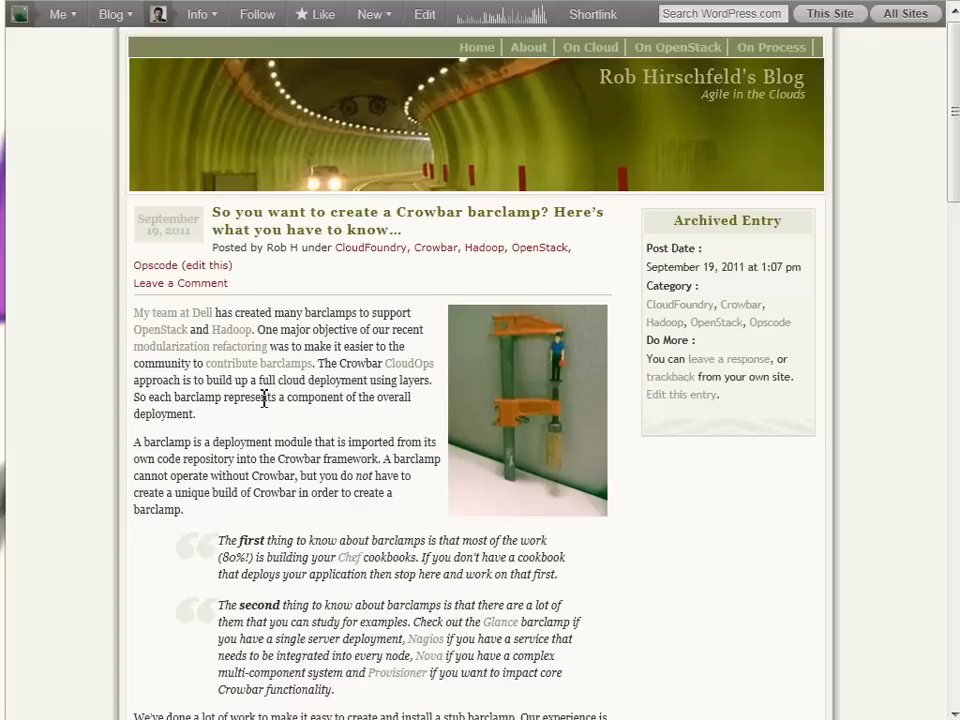
pyautogui.moveTo(258, 436)
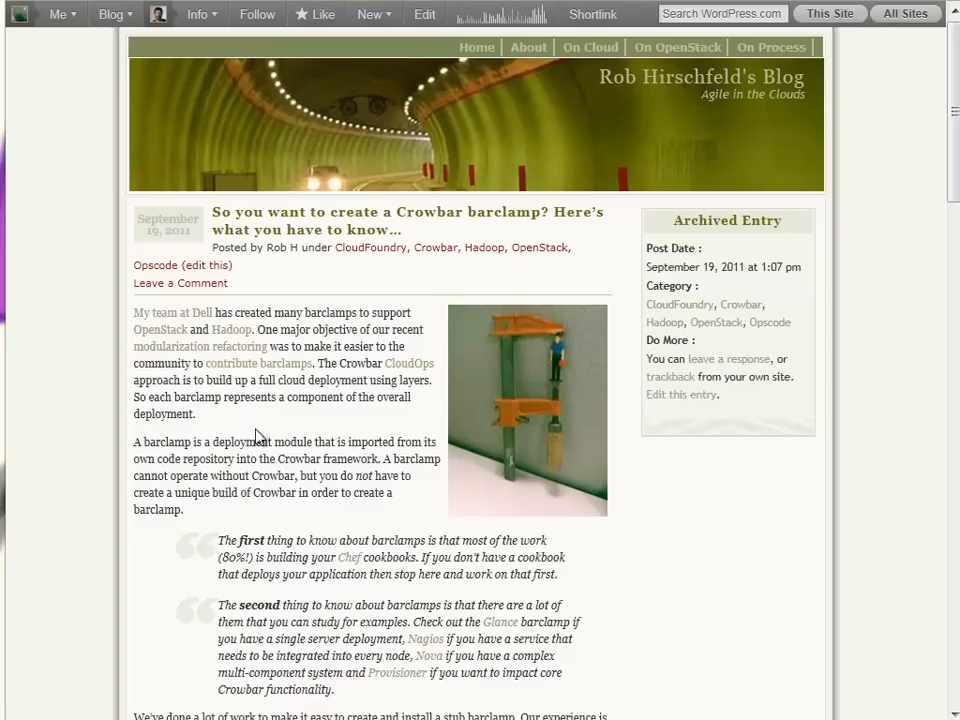
pyautogui.moveTo(304, 456)
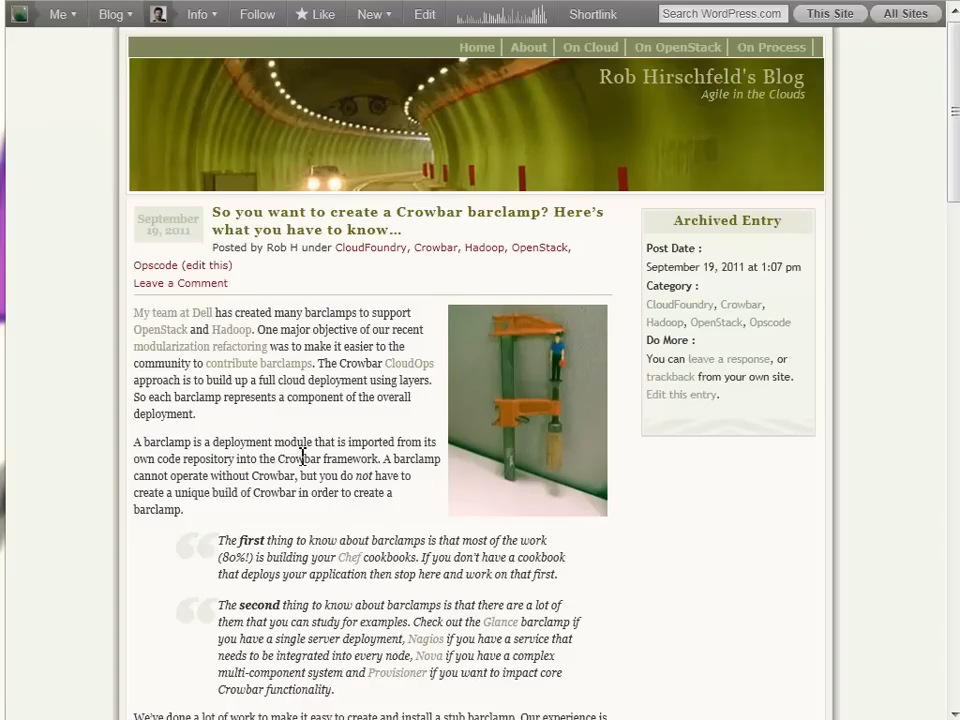
pyautogui.scroll(-3)
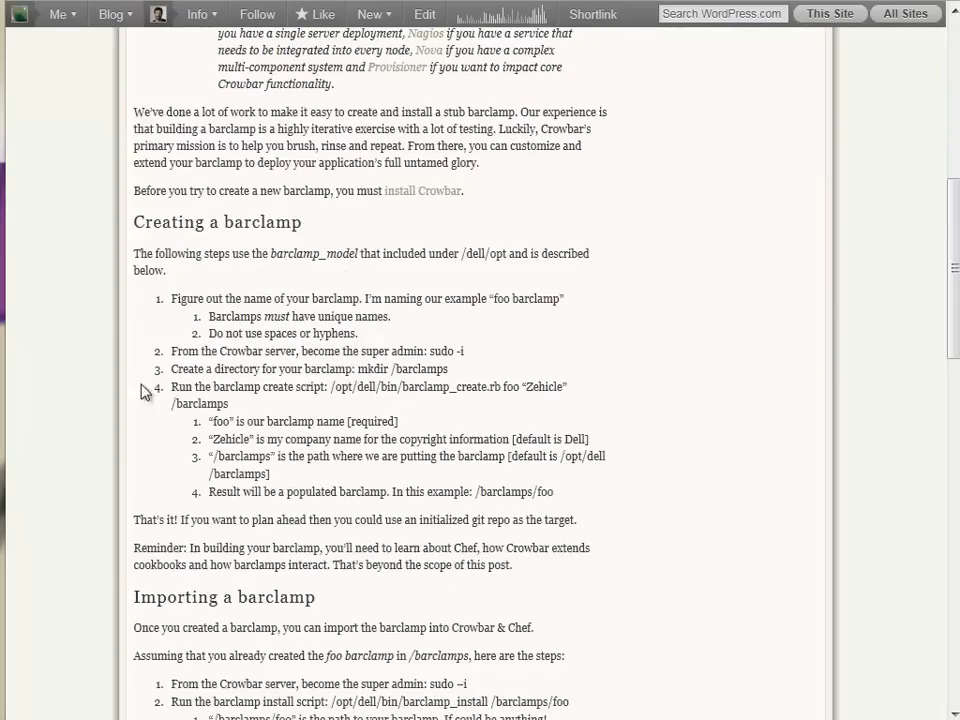
pyautogui.scroll(3)
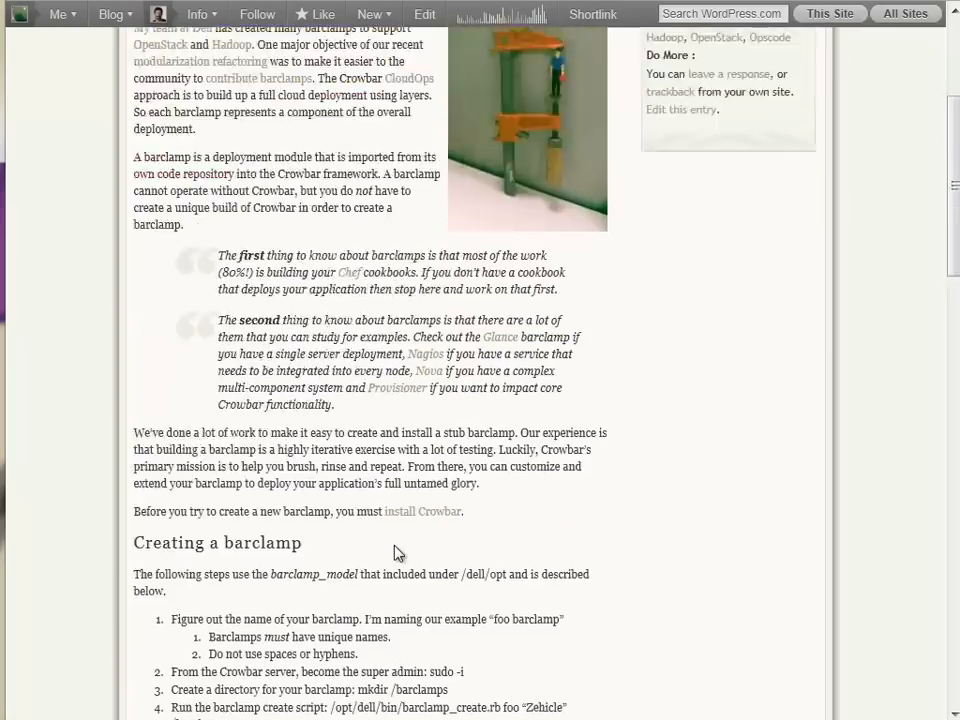
pyautogui.scroll(3)
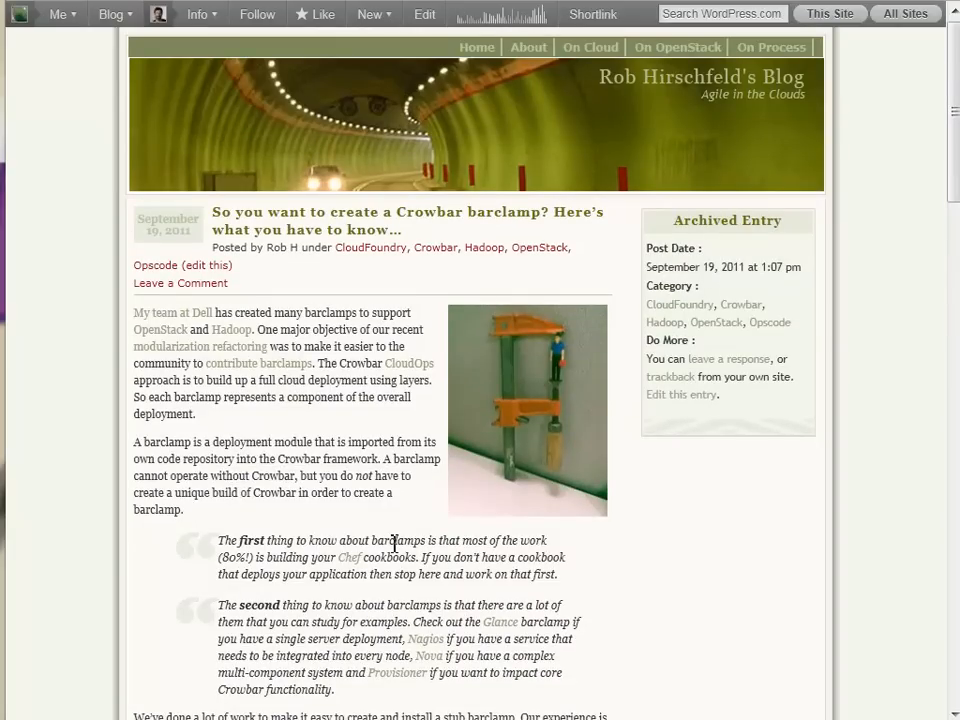
pyautogui.moveTo(344, 480)
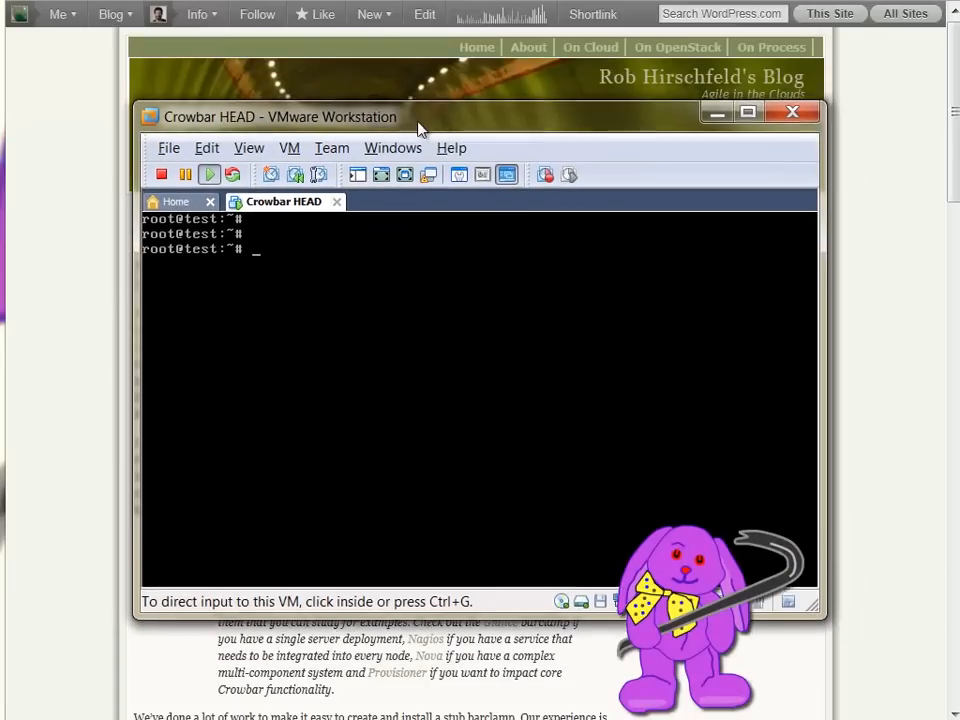
# Hide the VM console and show Crowbar's Barclamps list with proposal counts and descriptions
pyautogui.moveTo(418, 116); pyautogui.dragTo(432, 100)
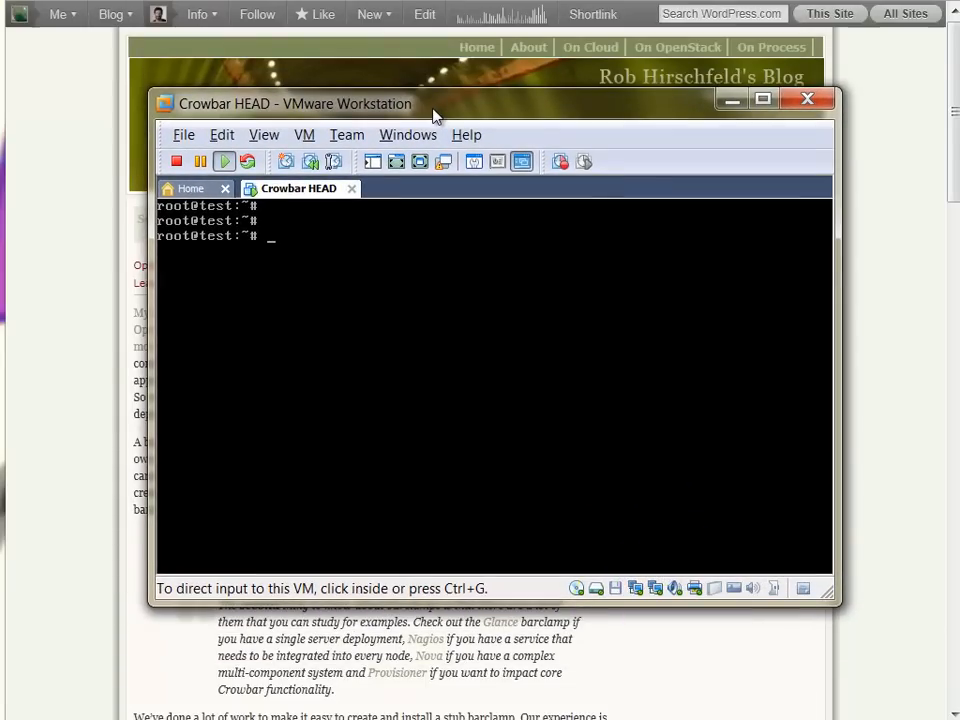
pyautogui.click(808, 100)
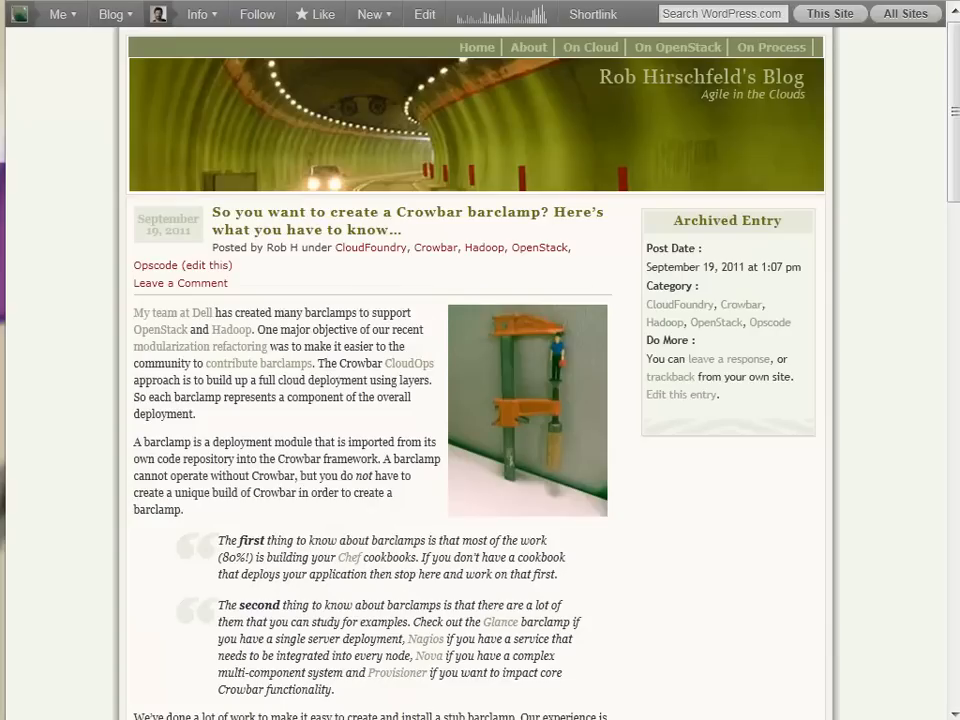
pyautogui.moveTo(632, 360)
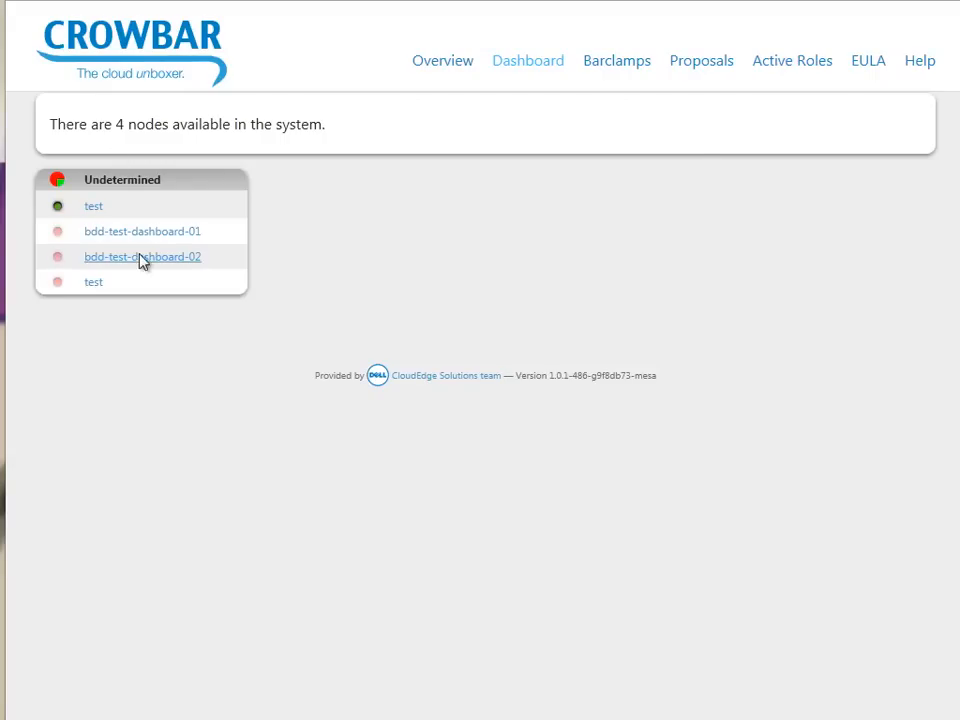
pyautogui.click(616, 60)
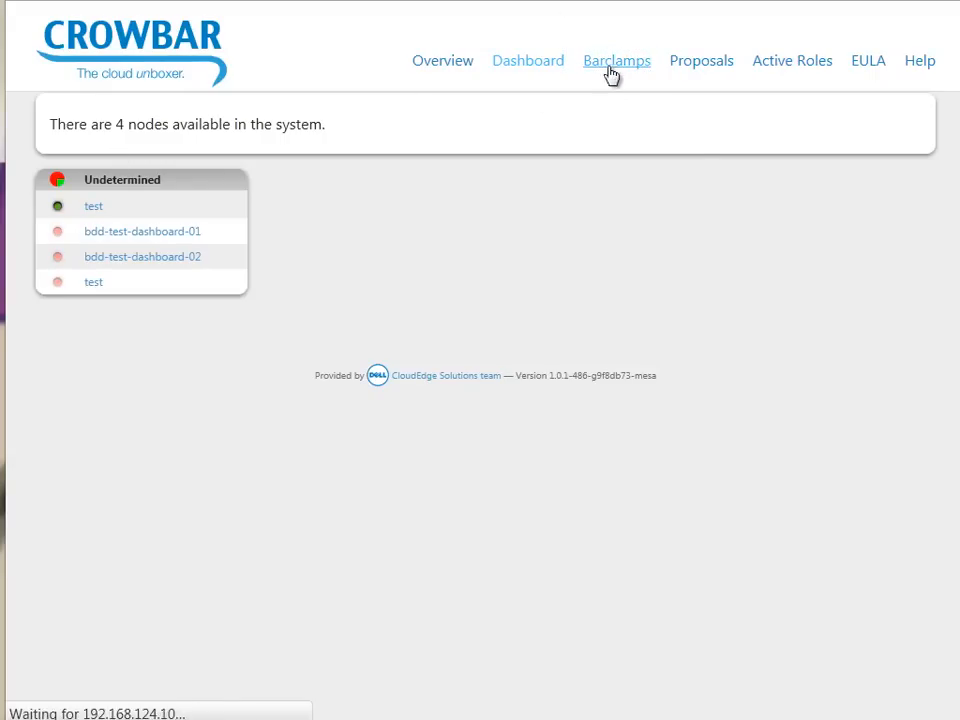
pyautogui.click(616, 60)
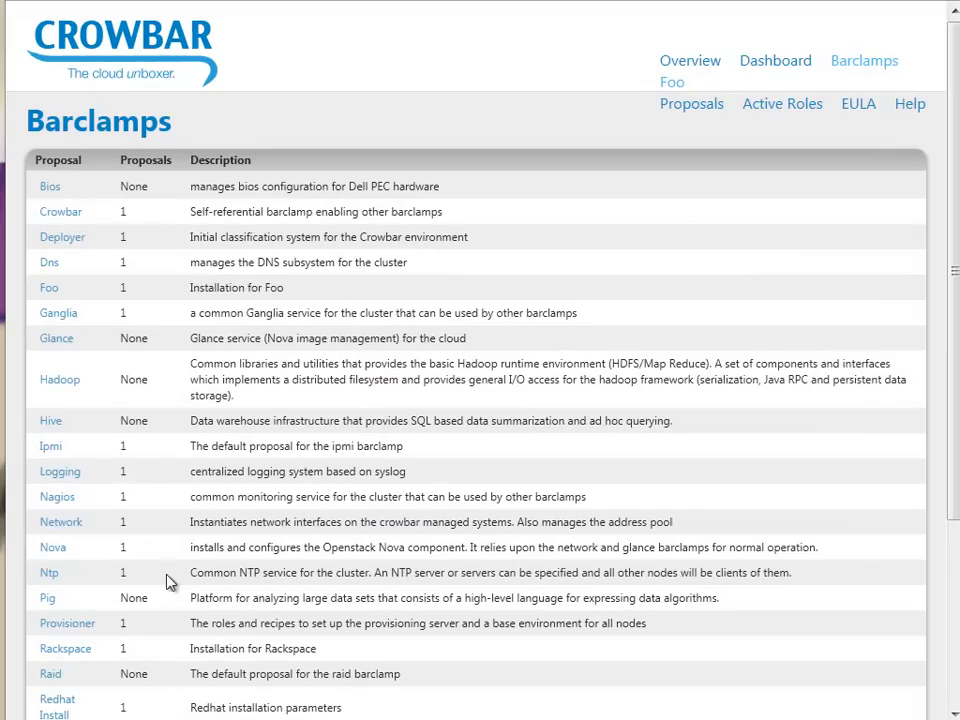
pyautogui.scroll(-3)
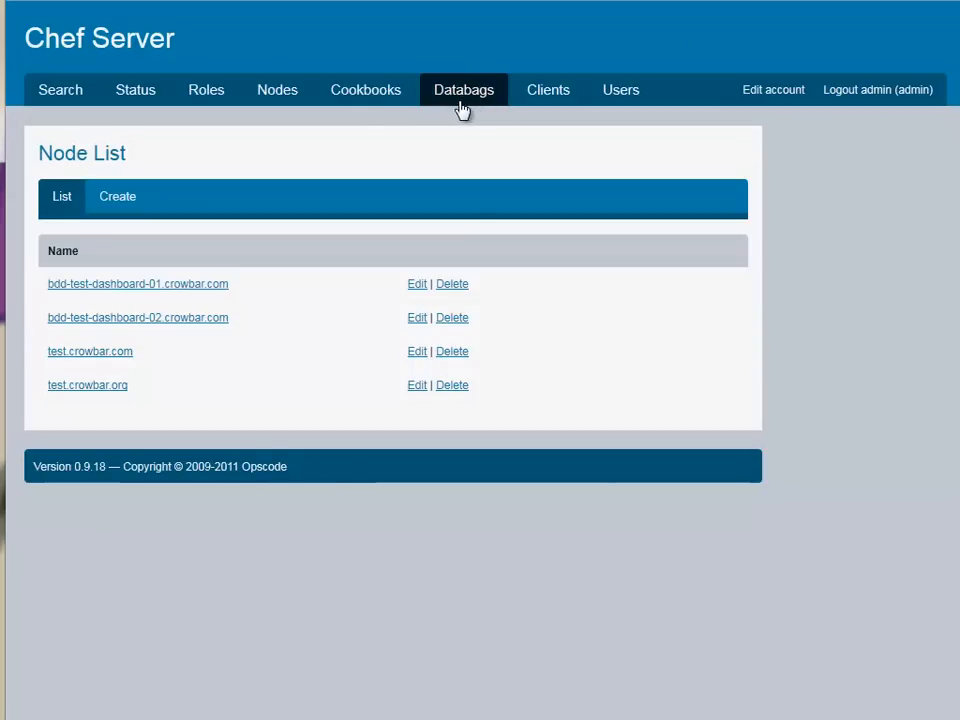
pyautogui.moveTo(352, 104)
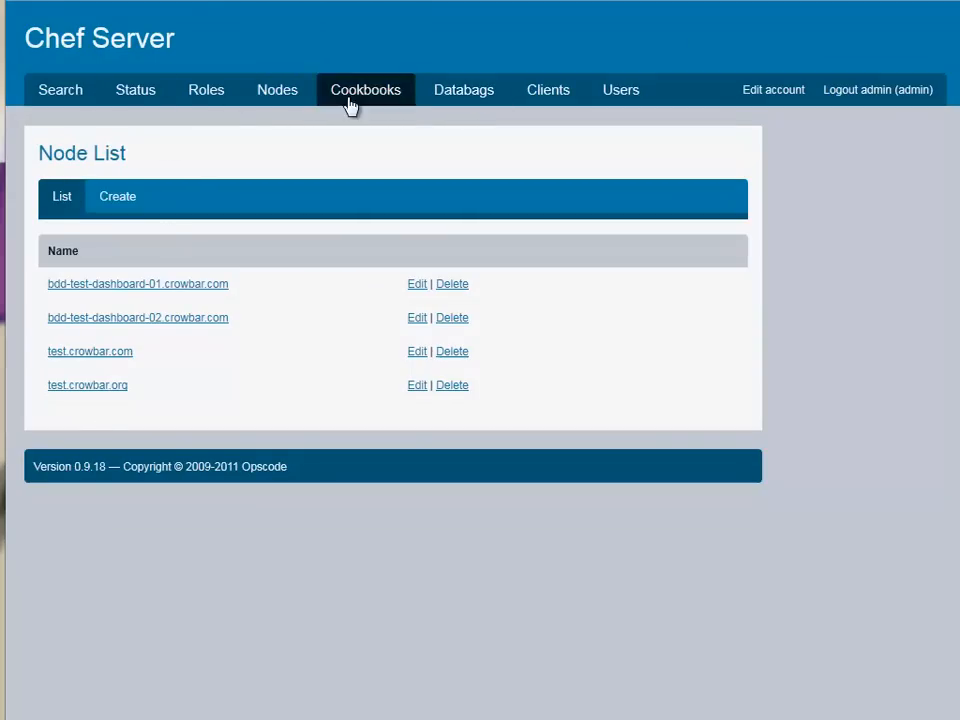
pyautogui.moveTo(476, 120)
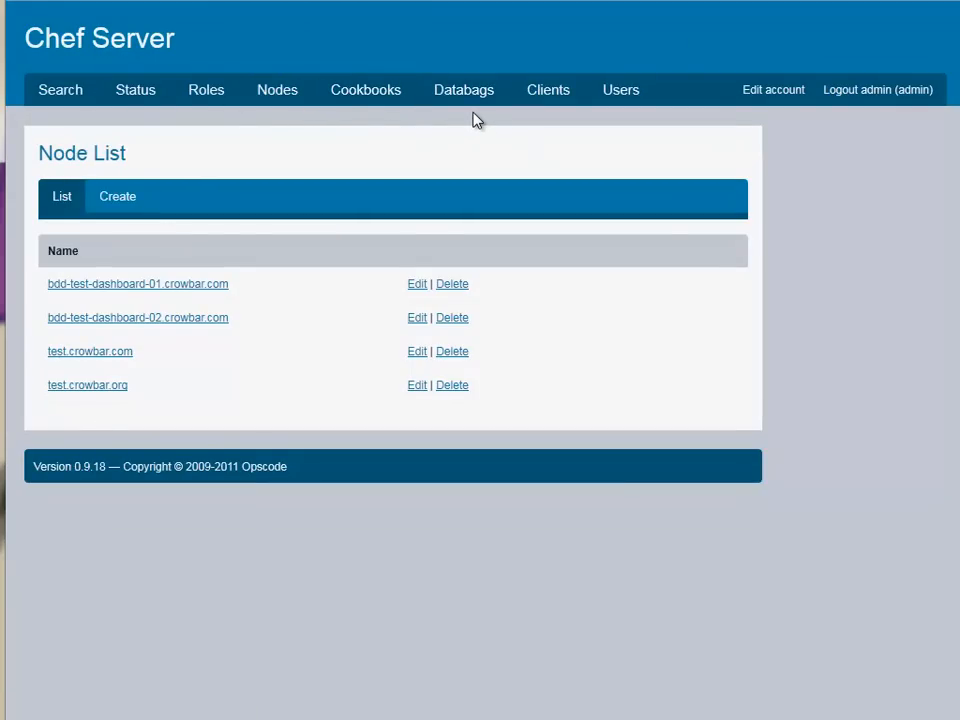
pyautogui.moveTo(428, 644)
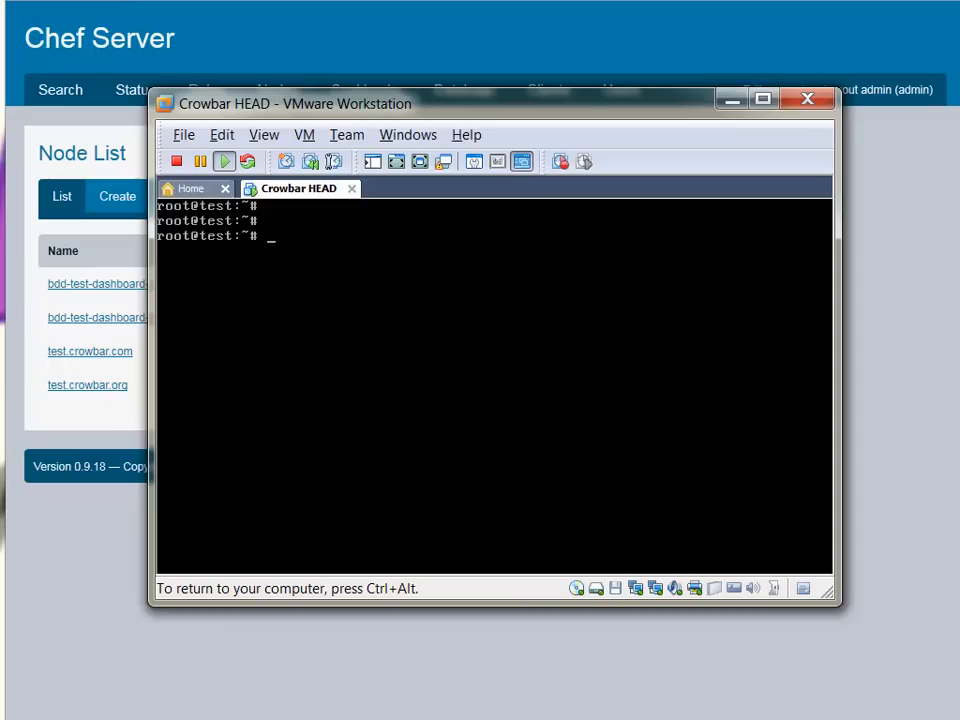
# Change into /opt/dell/bin, list its Crowbar scripts, and list /barclamps showing only rackspace
pyautogui.write('cd /')
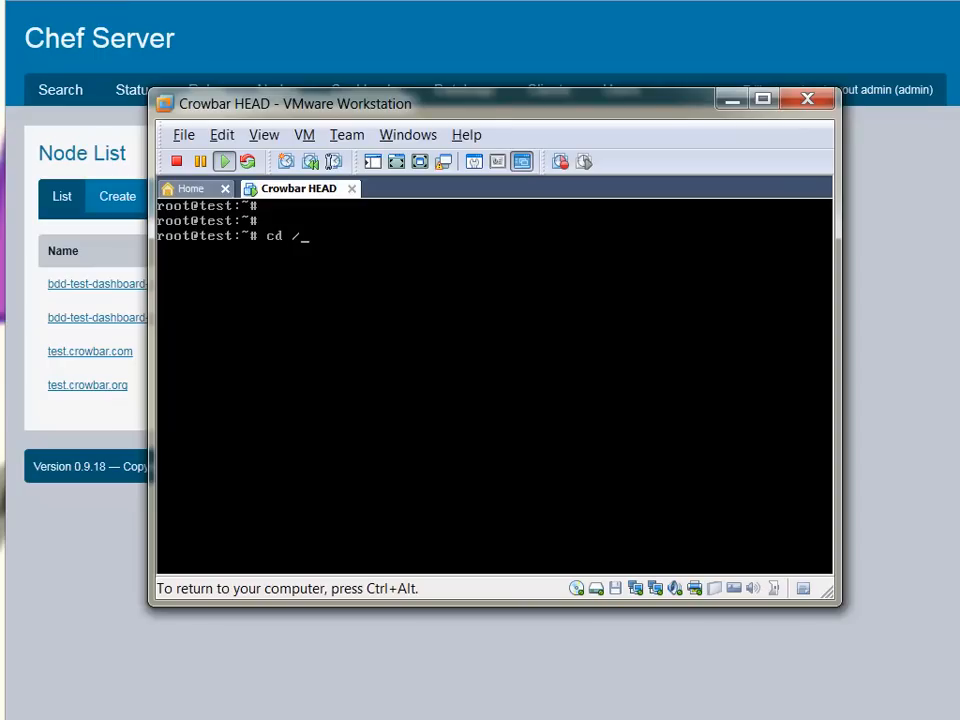
pyautogui.write('opt/')
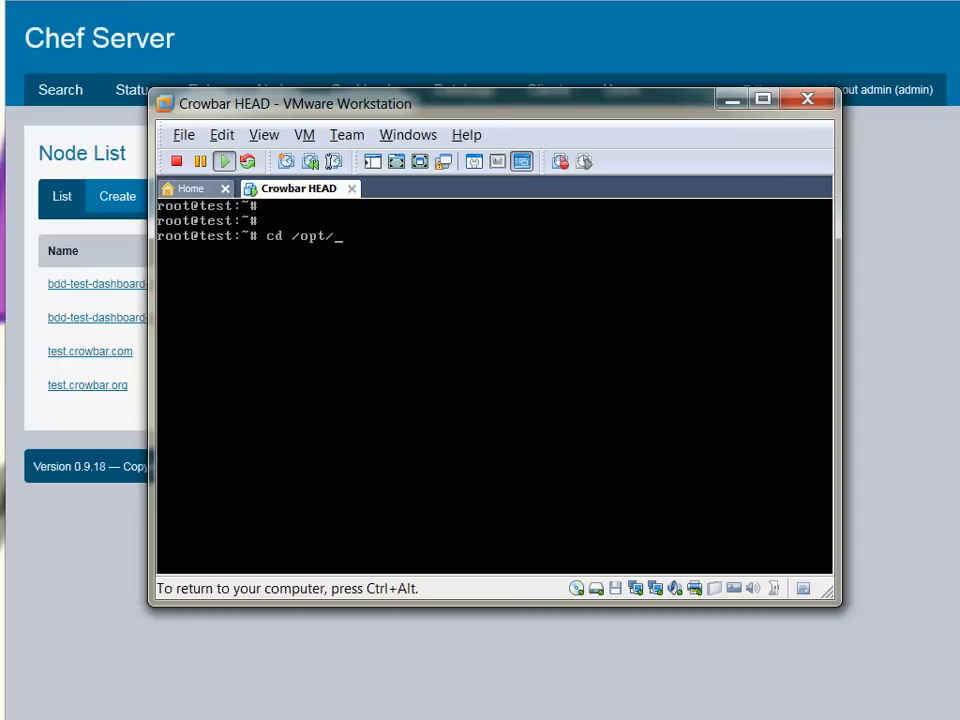
pyautogui.write('dell/bin')
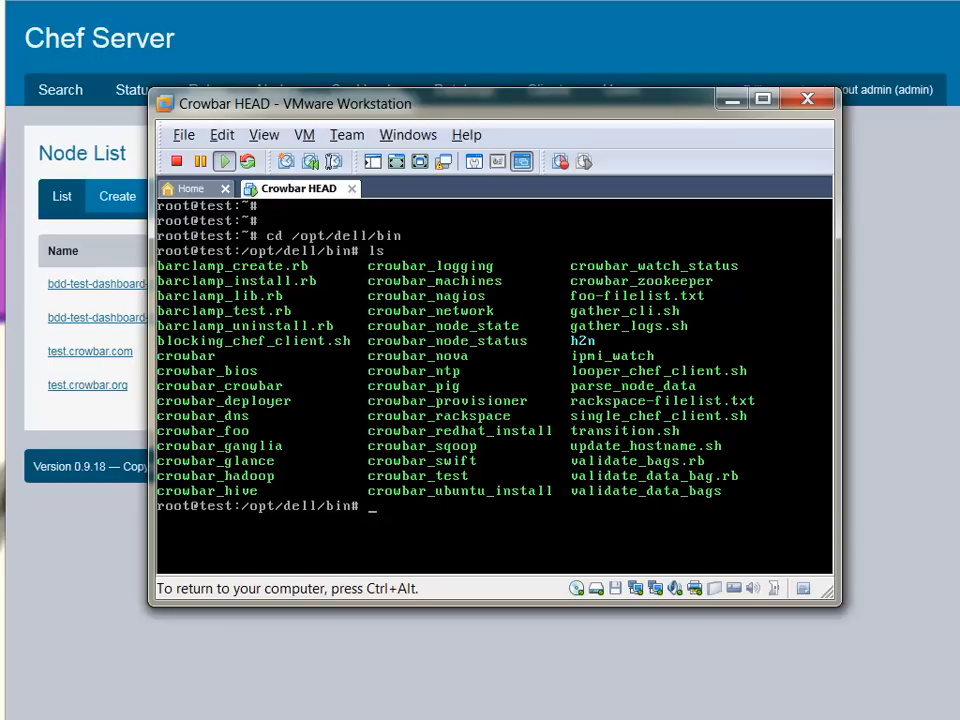
pyautogui.write('ls /bsa')
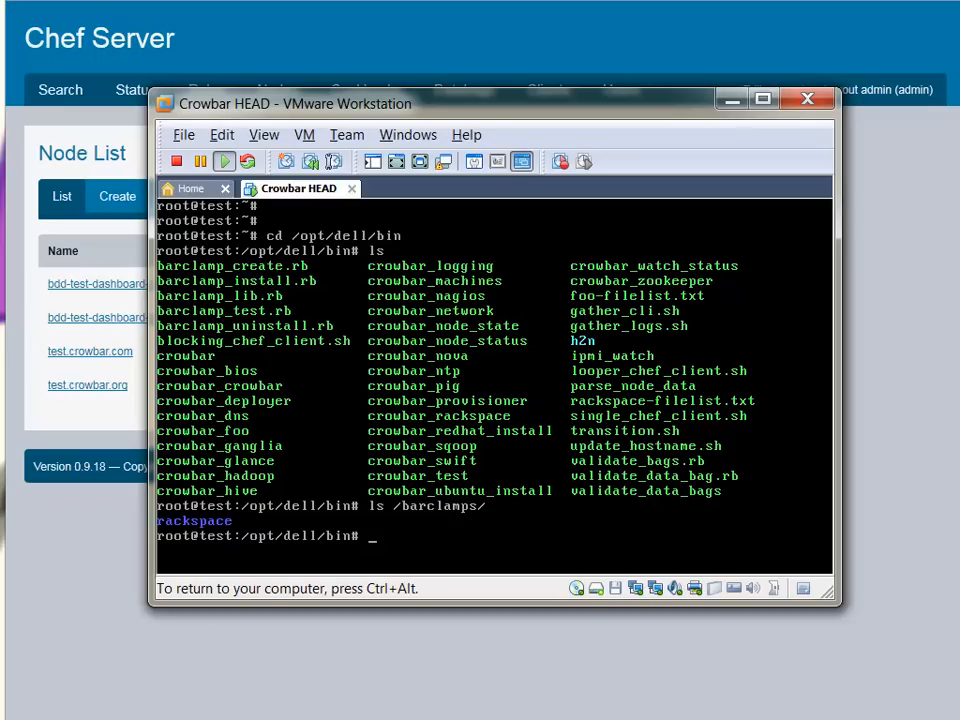
# List /opt/dell/barclamps with their filelist.txt files, then clear the terminal
pyautogui.write('ls /dev')
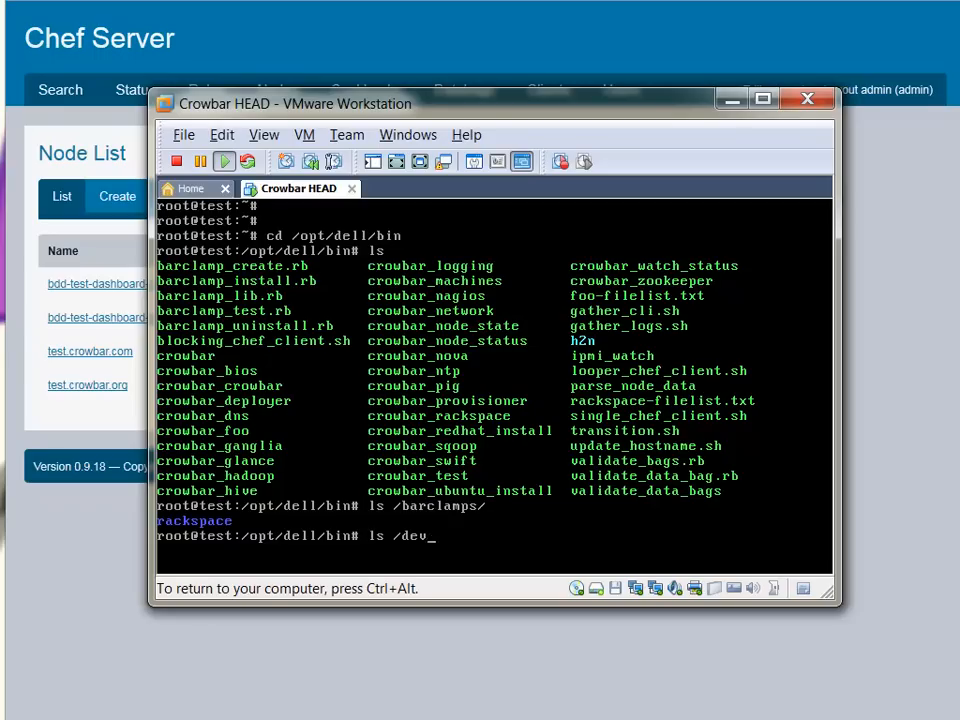
pyautogui.write('/opt/de')
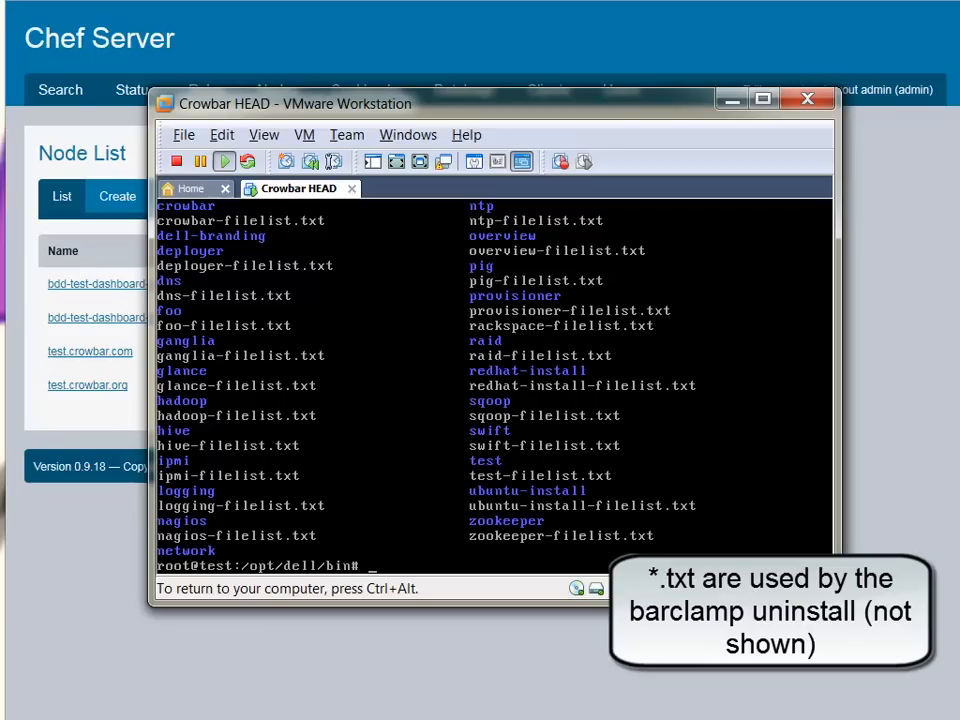
pyautogui.write('c')
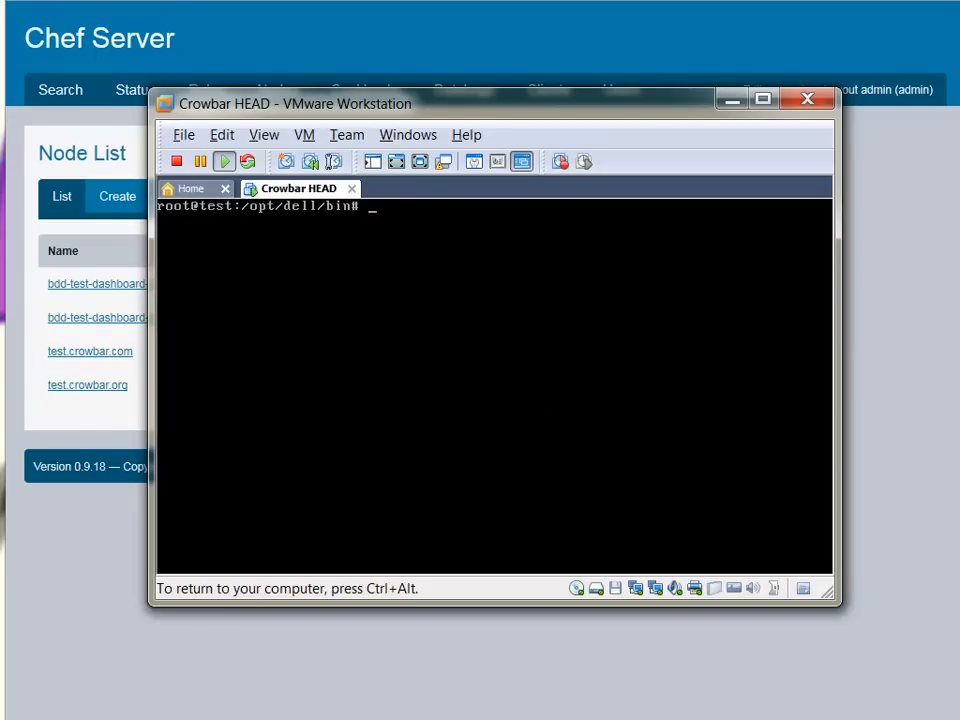
# Run ./barclamp_create.rb video "Rob Hirschfeld" /barclamps, then list the new /barclamps/video folder
pyautogui.write('./barclamp_create.rb')
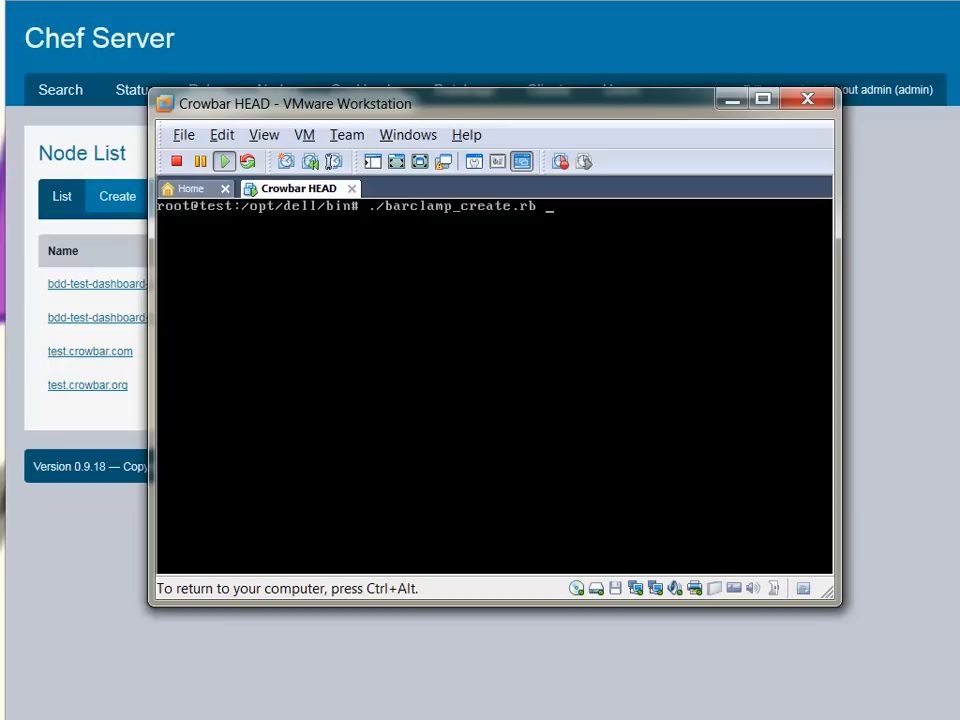
pyautogui.write('video')
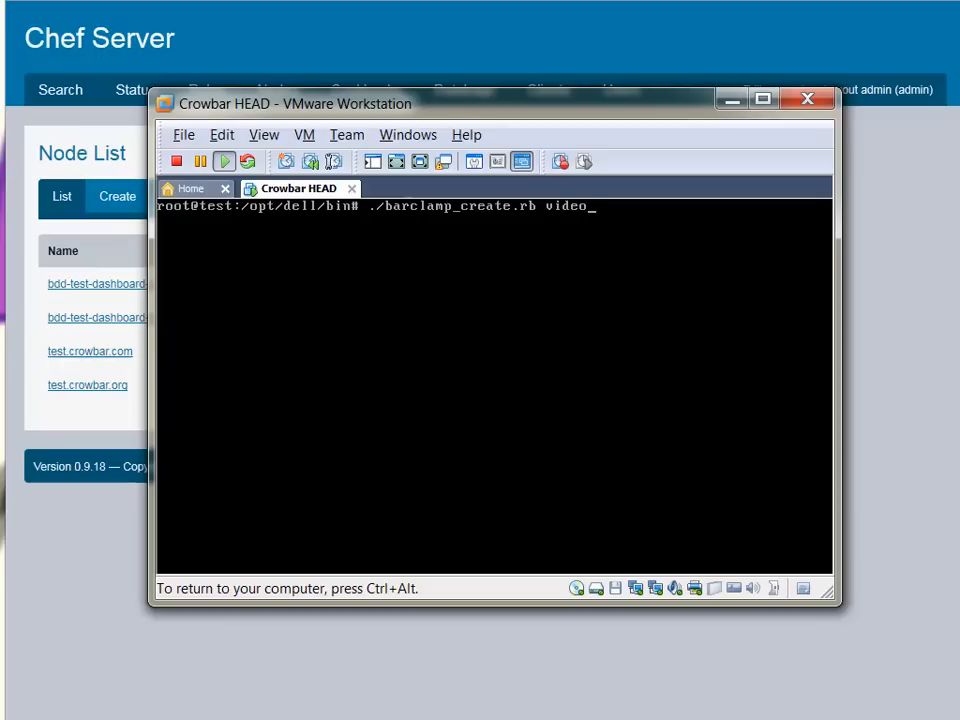
pyautogui.write('"')
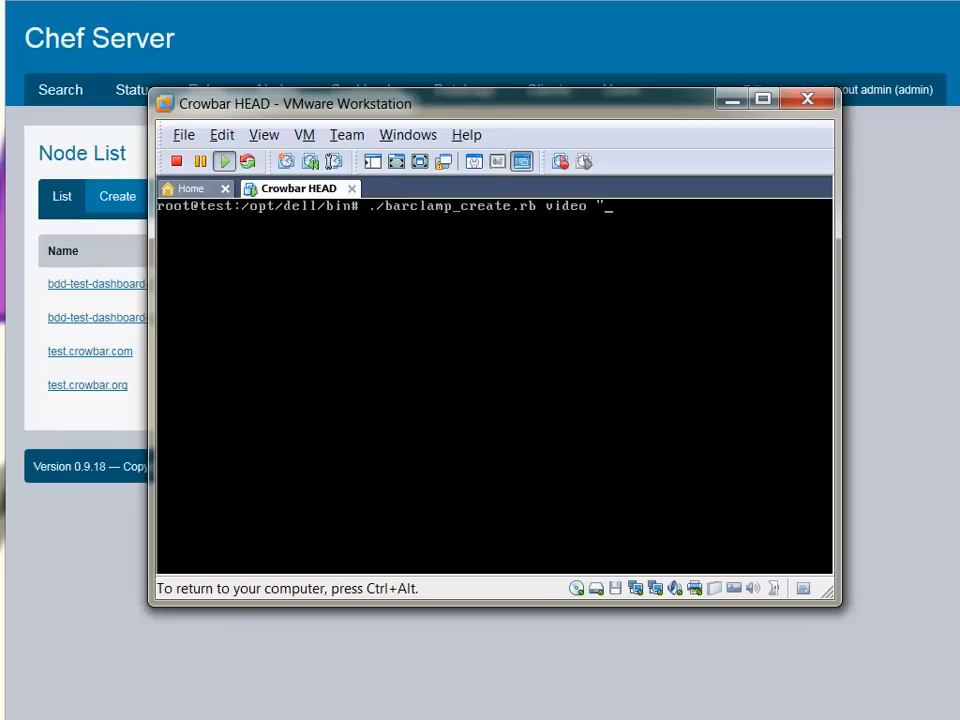
pyautogui.write('Rob')
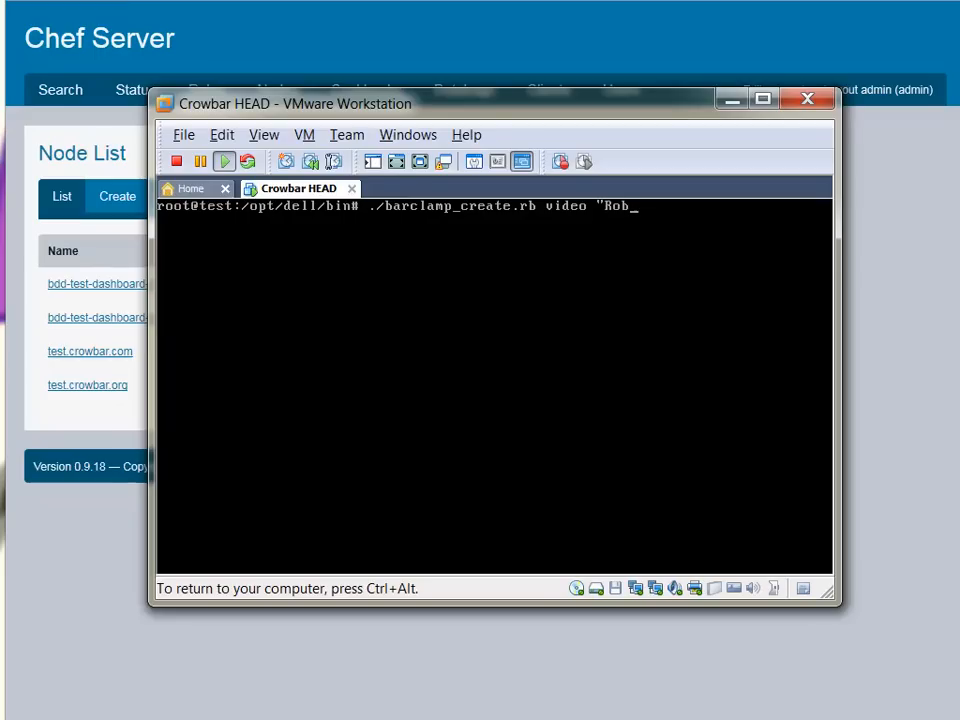
pyautogui.write('Hirschfeld"')
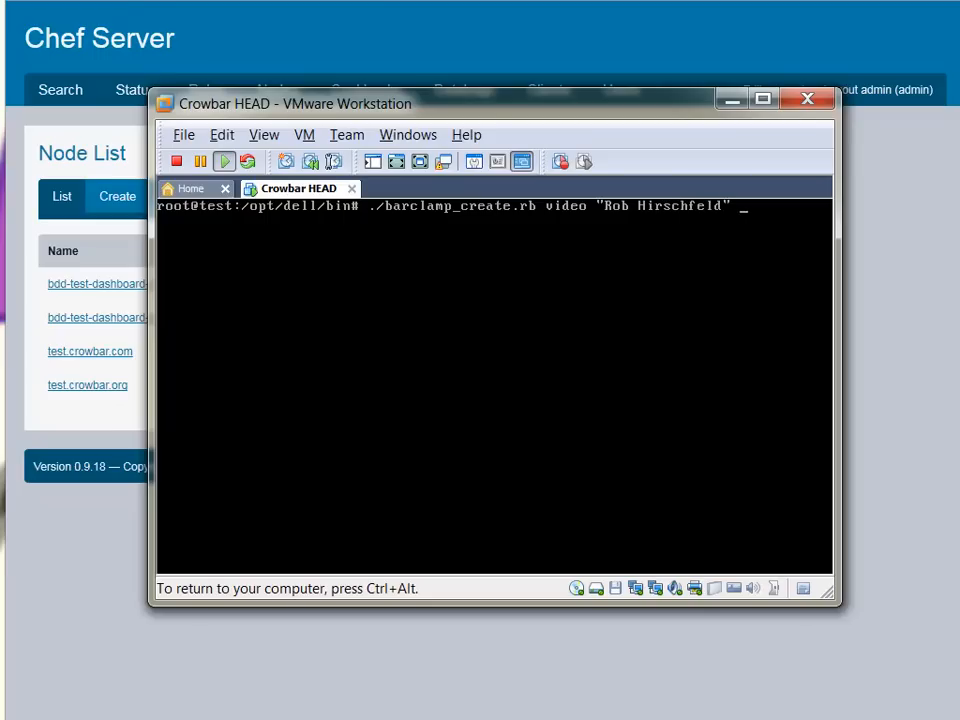
pyautogui.write('/barclamps')
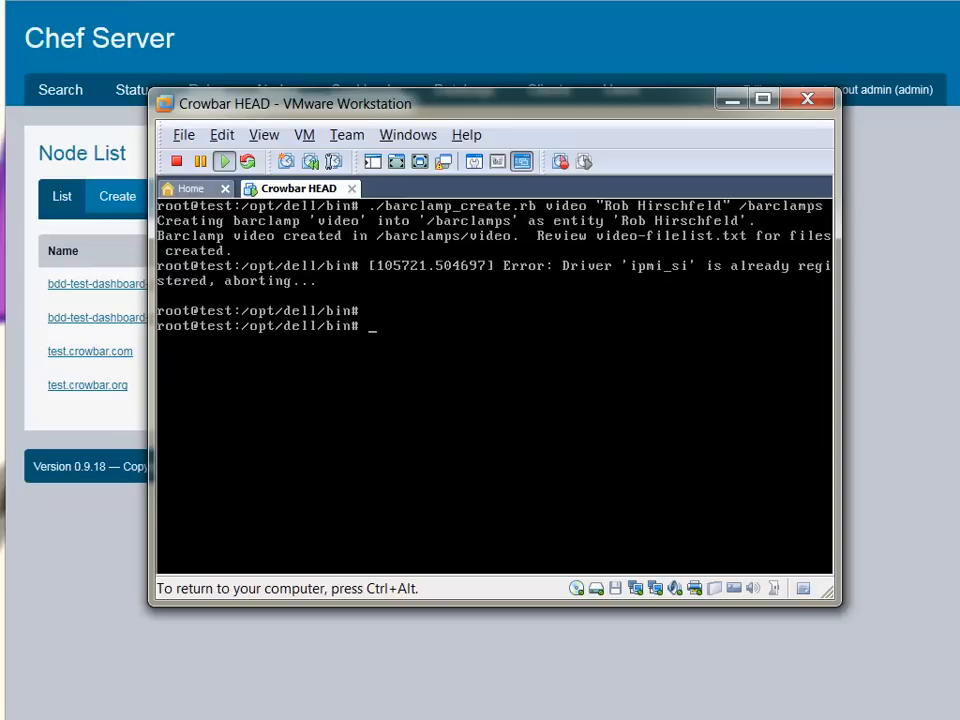
pyautogui.write('cd /barclamps/video/')
pyautogui.write('ls')
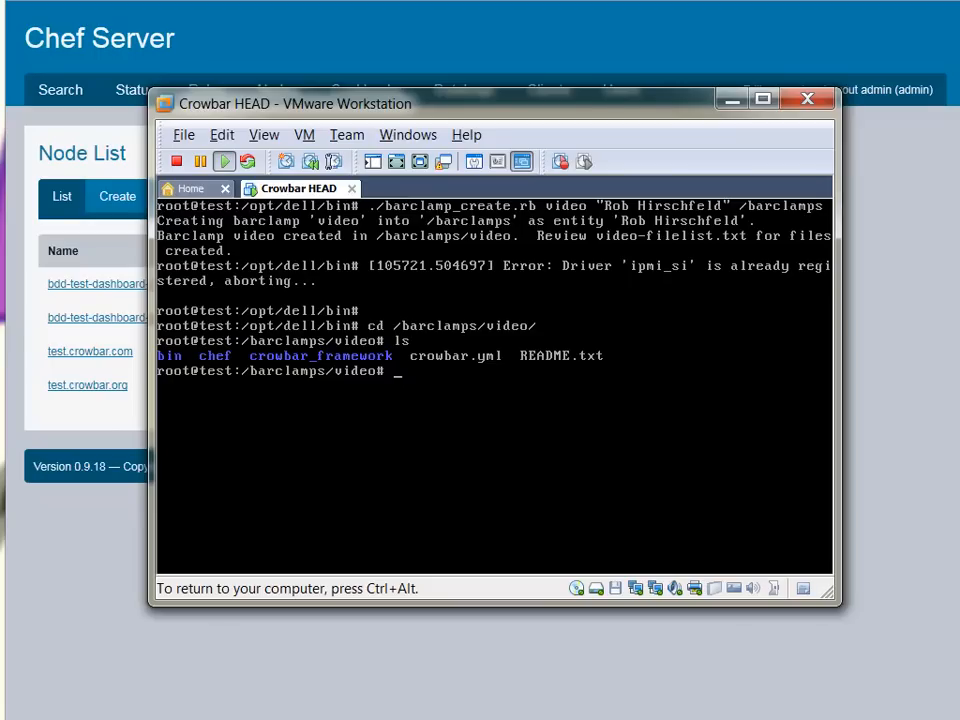
# Enter the video barclamp's chef folder and list its cookbooks, data_bags and roles
pyautogui.write('c')
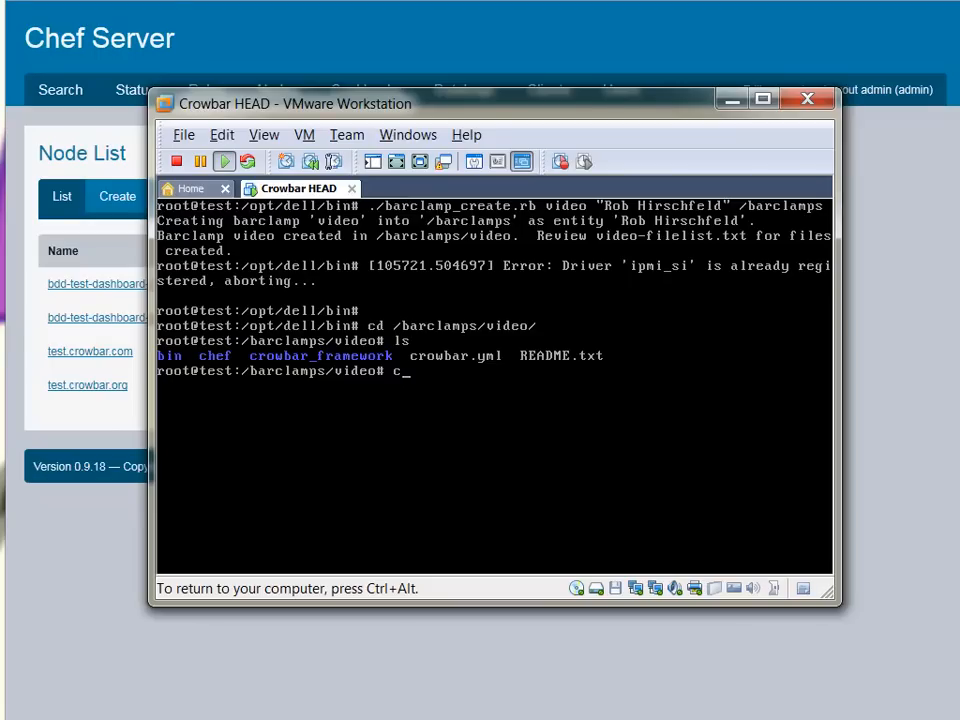
pyautogui.write('cd chef/')
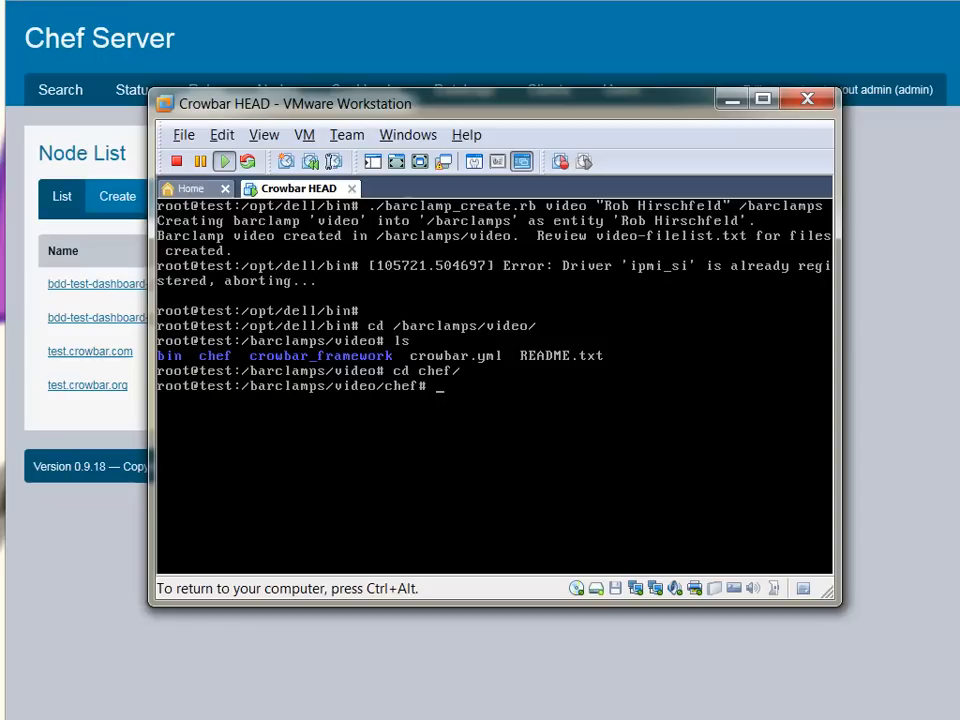
pyautogui.write('ls')
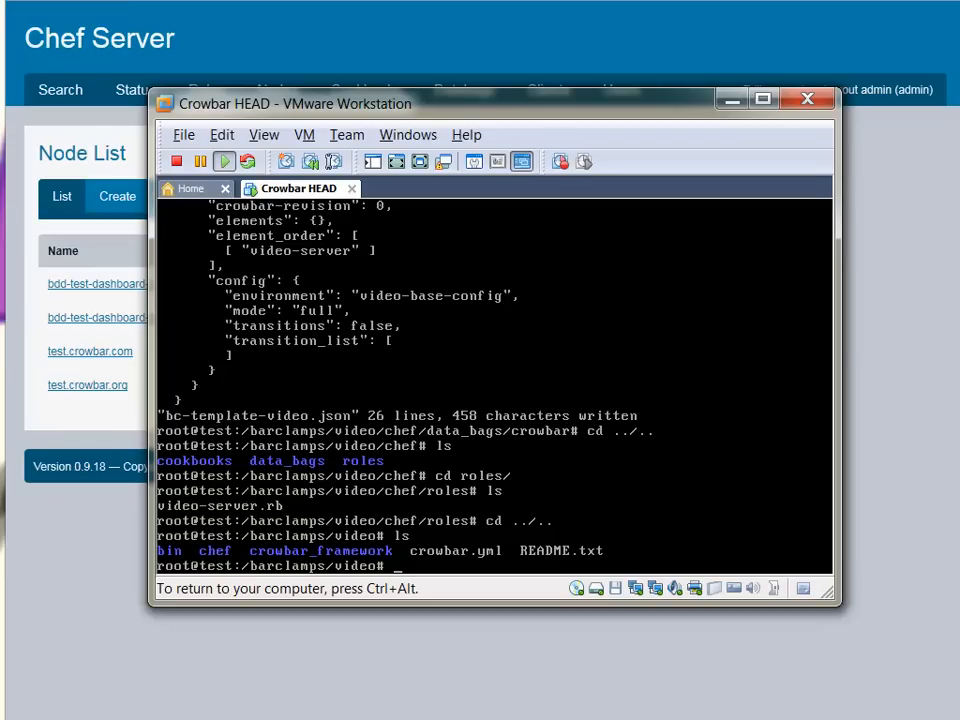
pyautogui.write('vi crowbar')
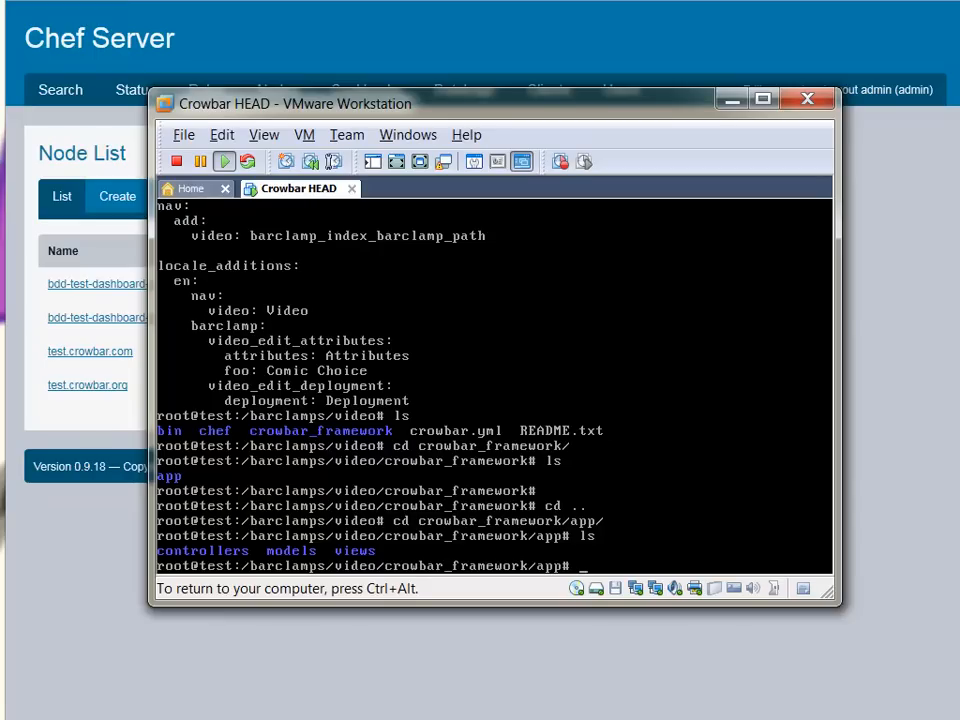
# Enter the app controllers folder and list it, showing video_controller.rb
pyautogui.write('cd controllers/')
pyautogui.write('ls')
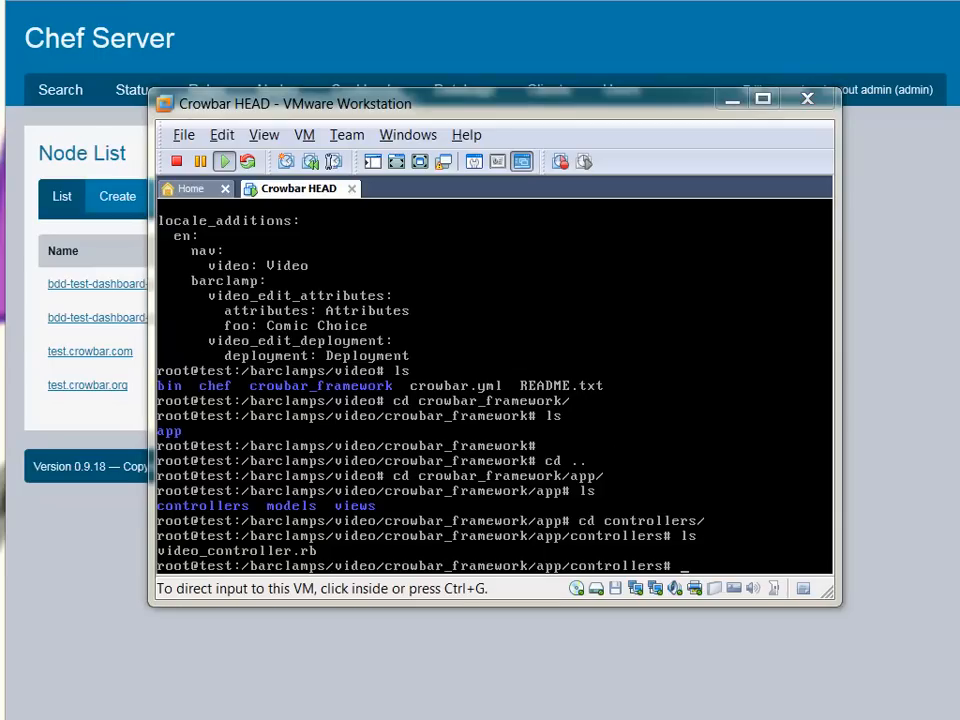
# Enter views/barclamp/video and list its _edit_attributes and _edit_deployment haml view files
pyautogui.click(480, 420)
pyautogui.write('cd .')
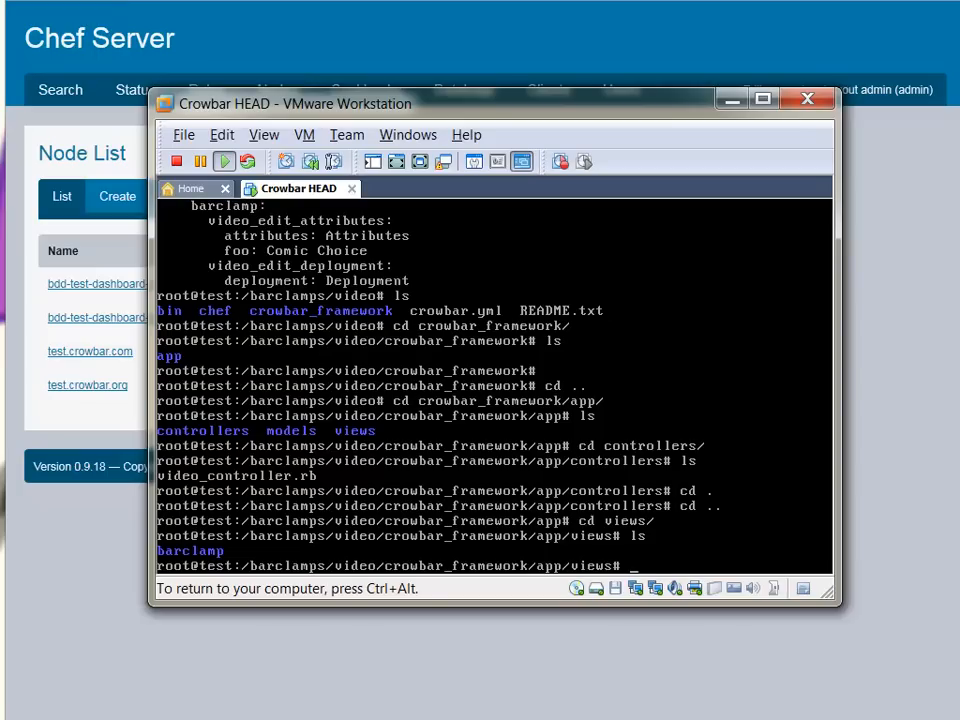
pyautogui.write('cd barclamp/')
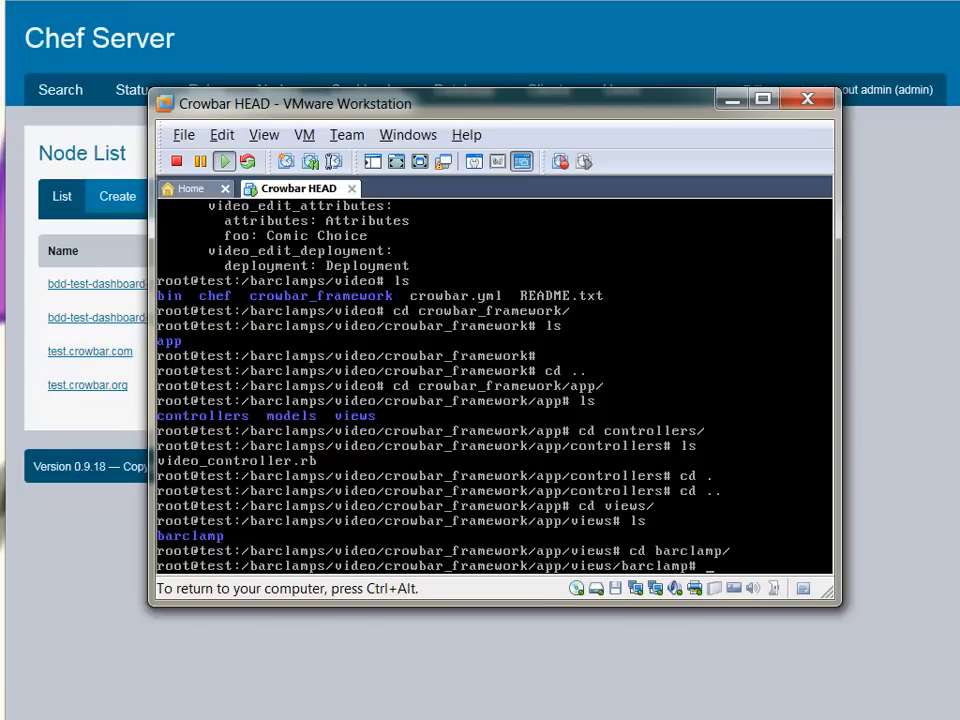
pyautogui.write('ls')
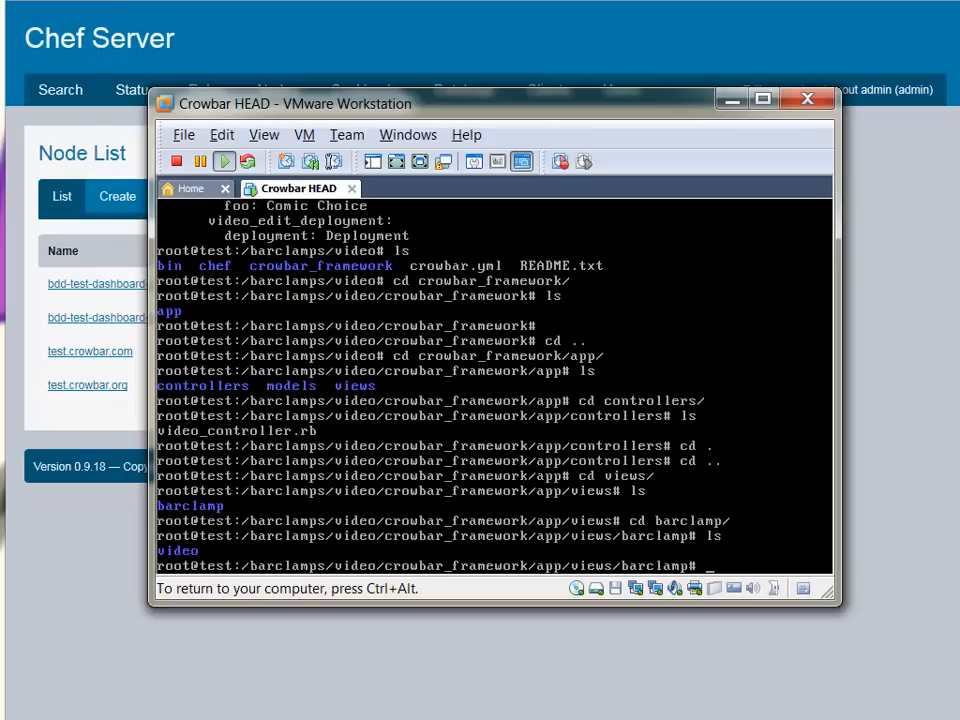
pyautogui.write('cd video/')
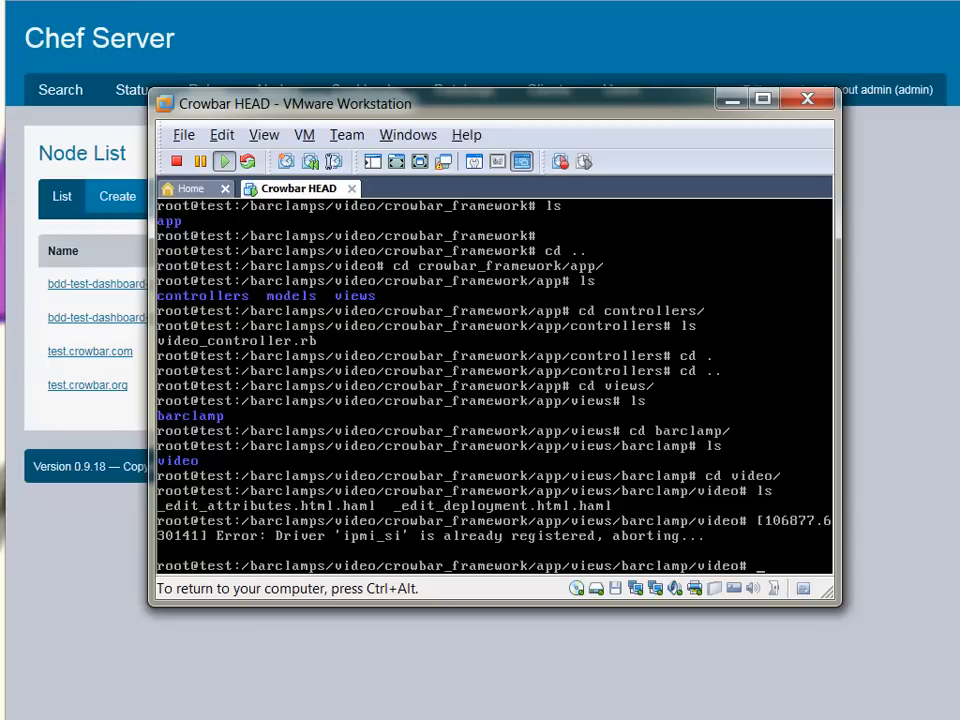
pyautogui.write('cd')
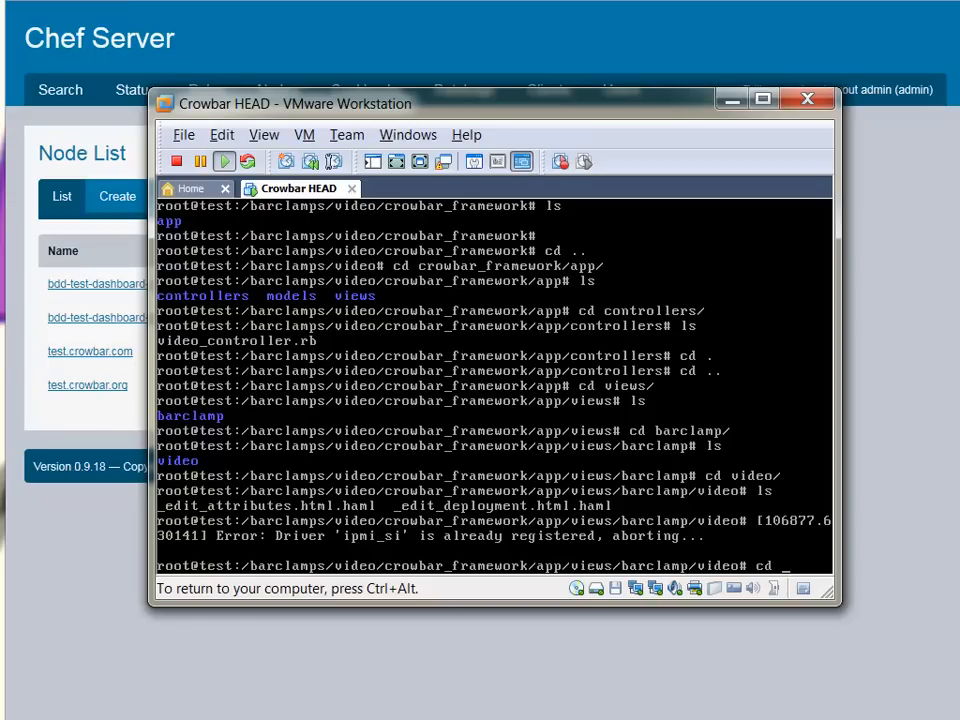
# Change back into /opt/dell/bin and list its Crowbar tools
pyautogui.write('/opt')
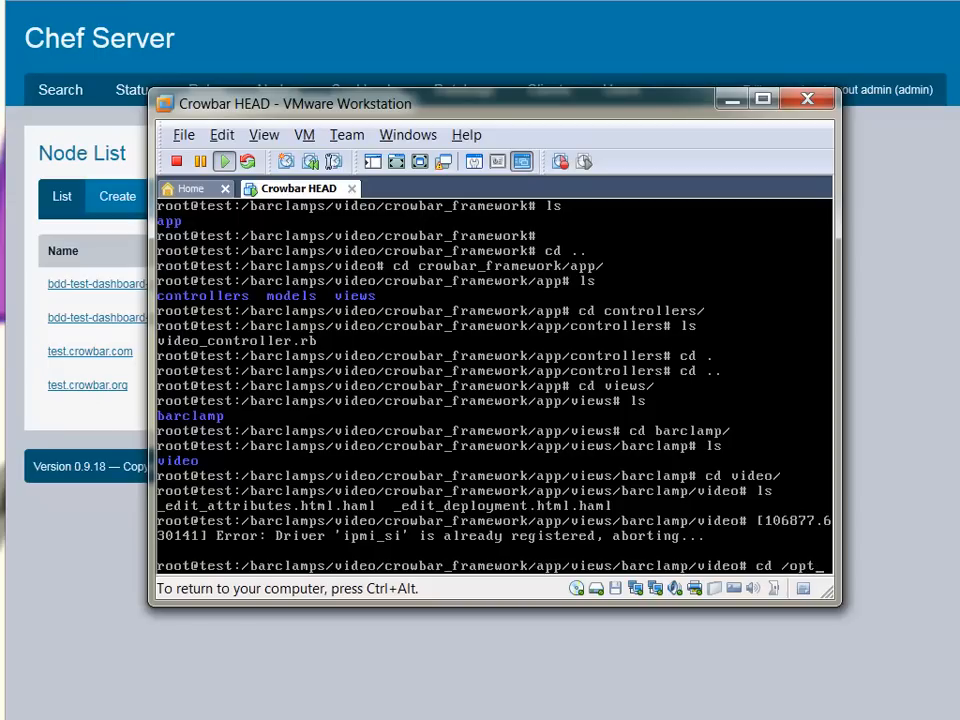
pyautogui.scroll(-3)
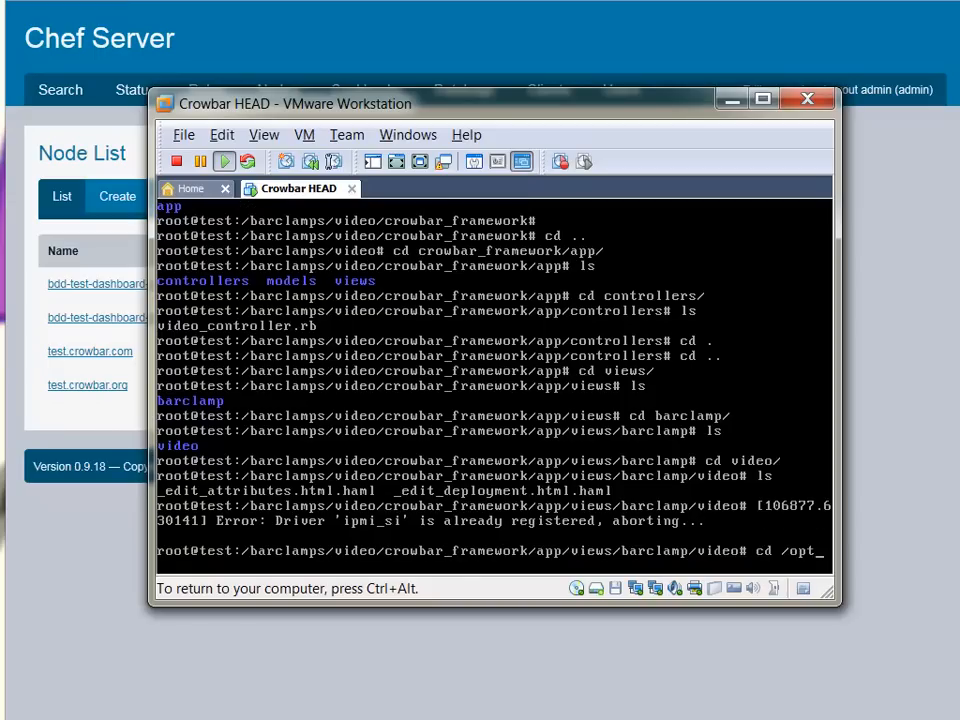
pyautogui.write('dell/')
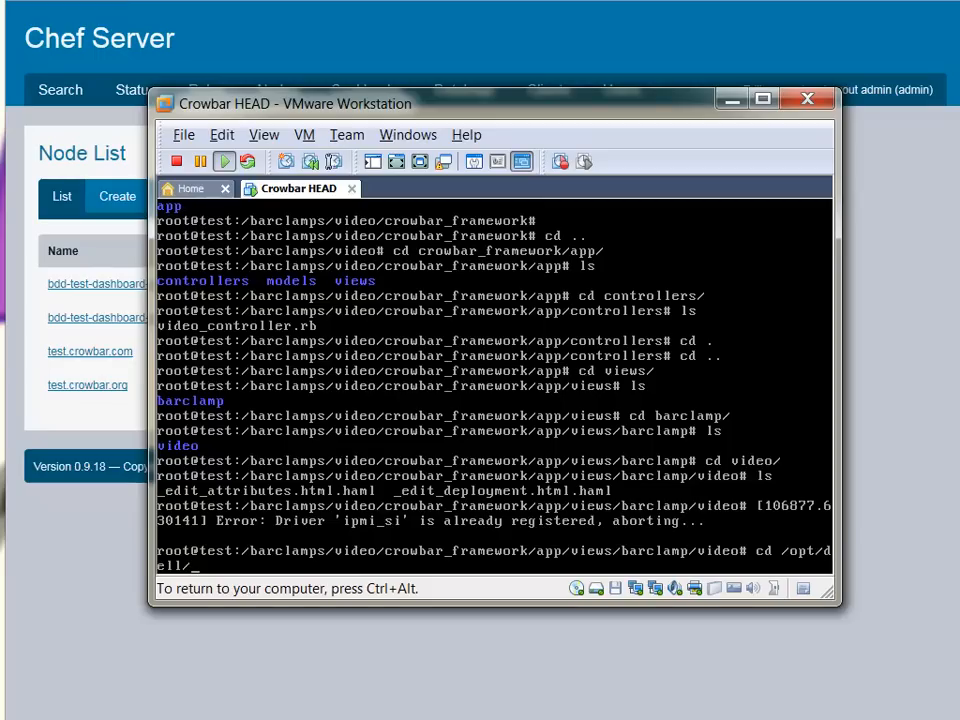
pyautogui.press('Return')
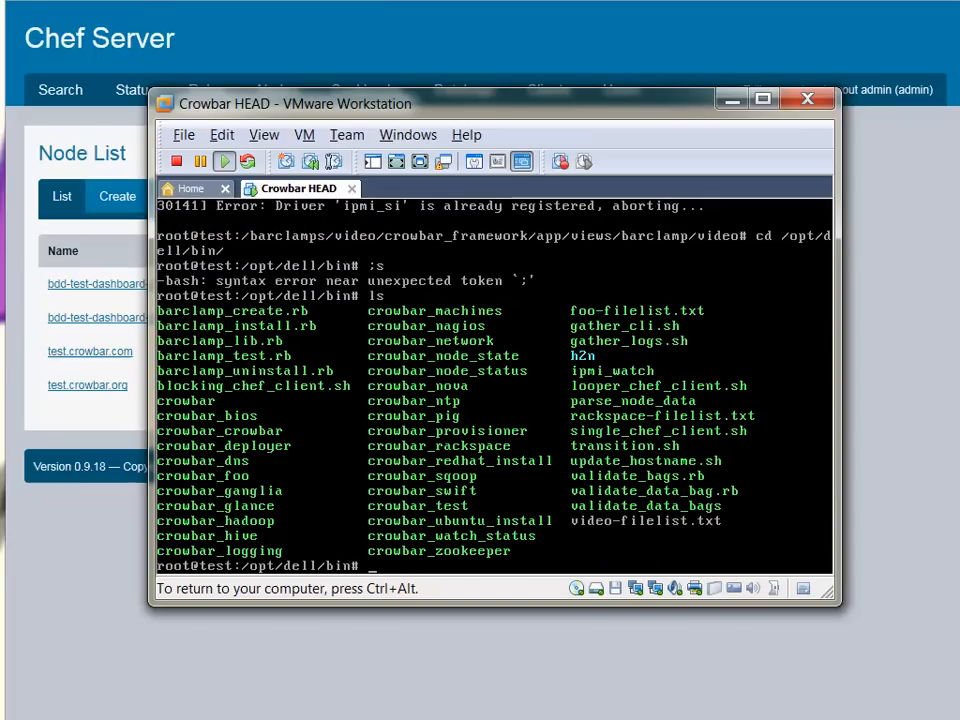
# Run barclamp_install.rb /barclamps/video/ to install the video barclamp
pyautogui.write('barclamp_install.rb')
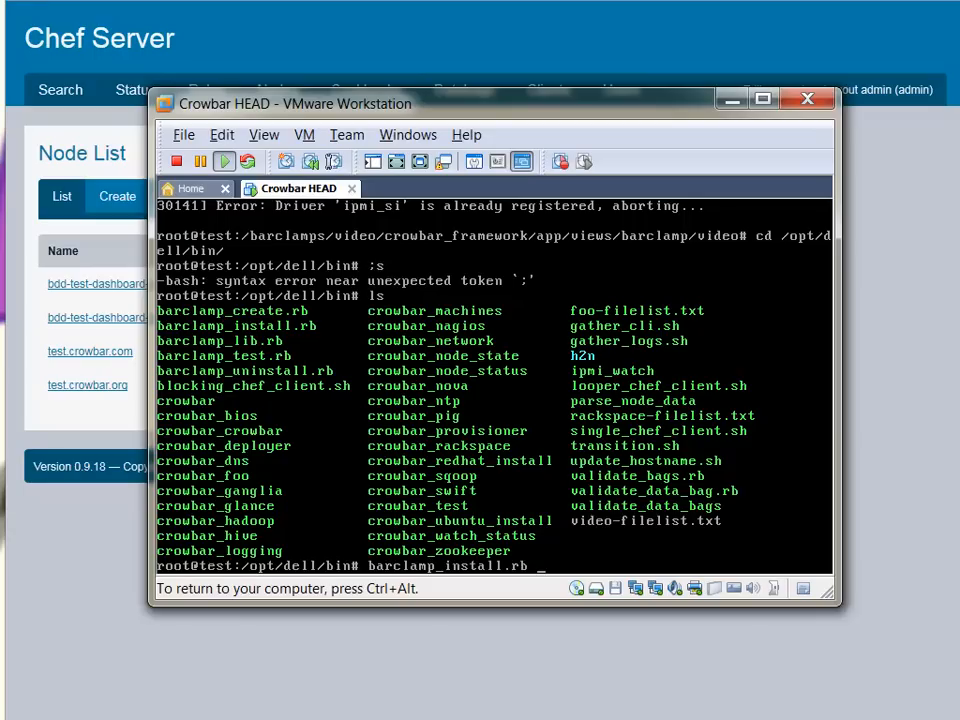
pyautogui.write('/barclamps/video/')
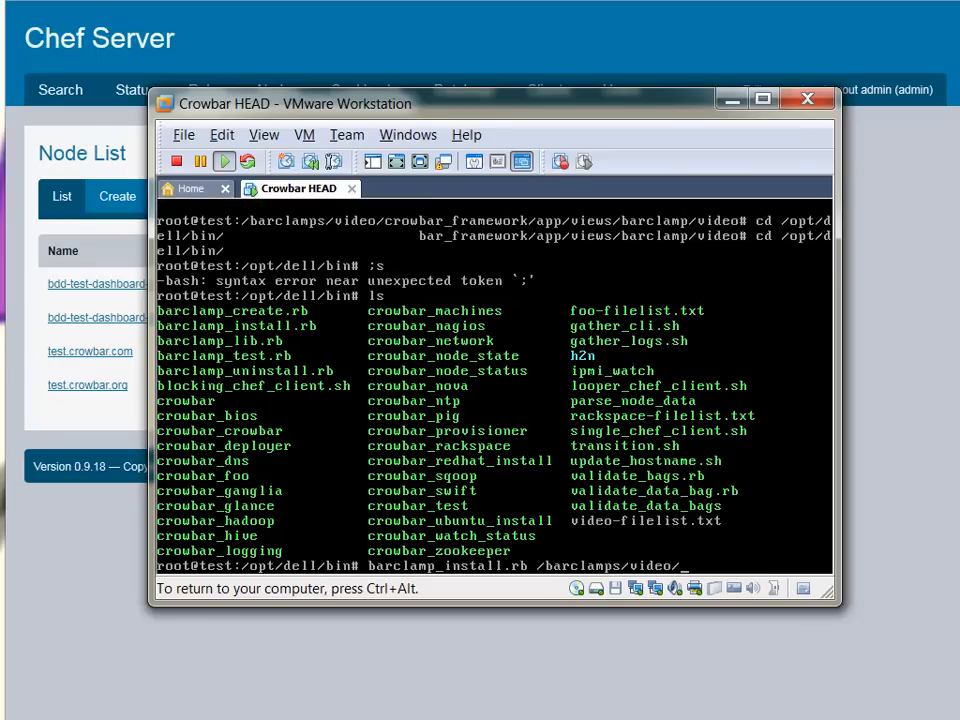
pyautogui.press('Return')
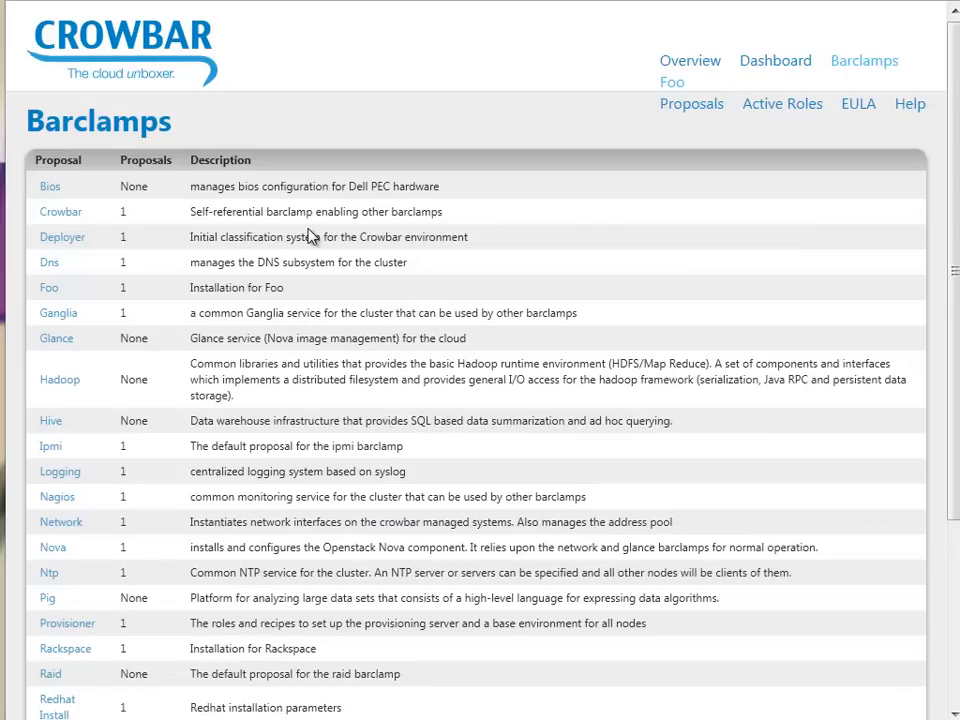
pyautogui.moveTo(548, 76)
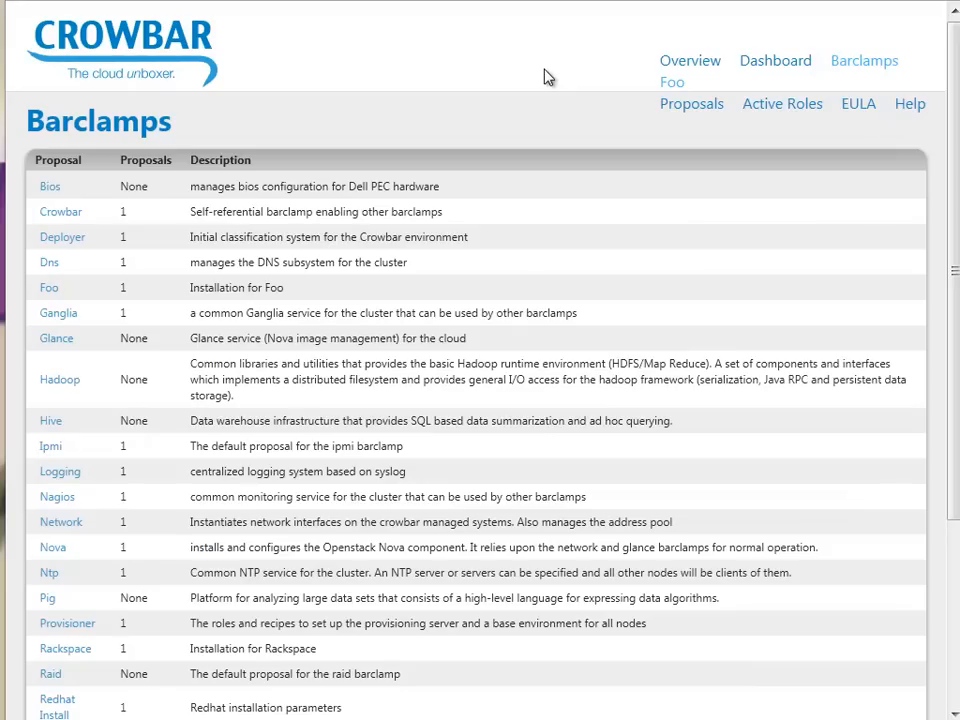
# On the Barclamps page, open the new Video barclamp's details with its Create Proposal form
pyautogui.click(864, 60)
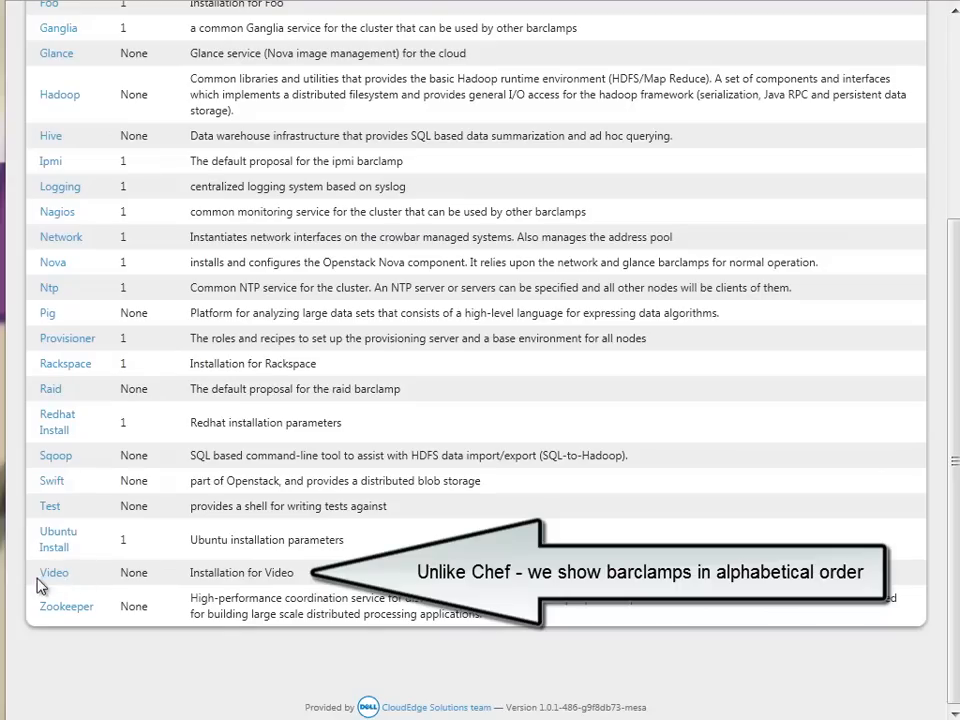
pyautogui.moveTo(320, 584)
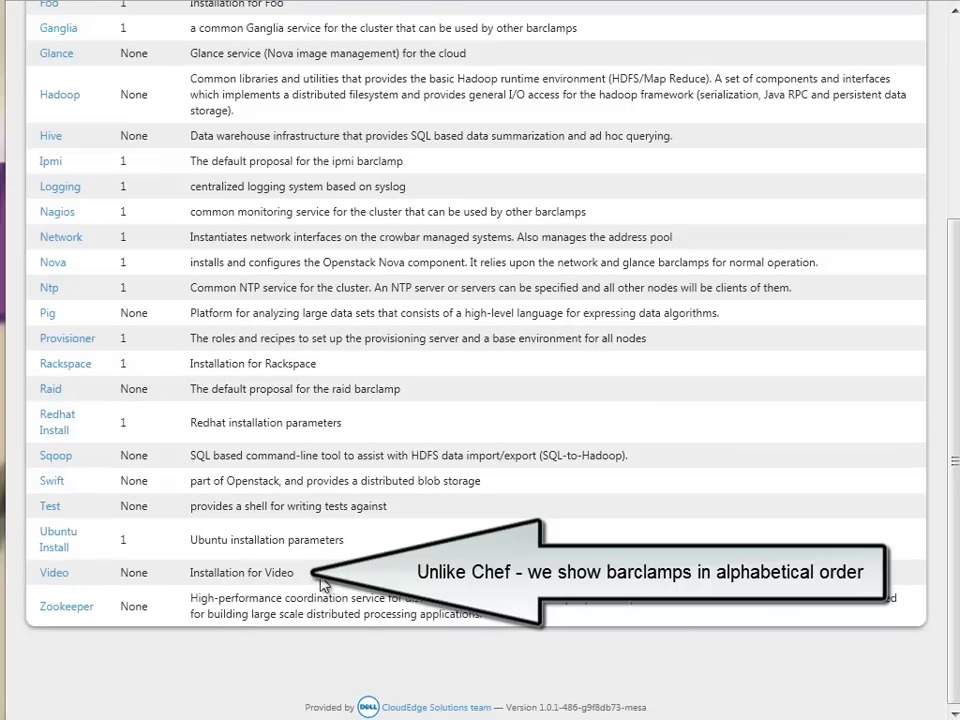
pyautogui.click(54, 572)
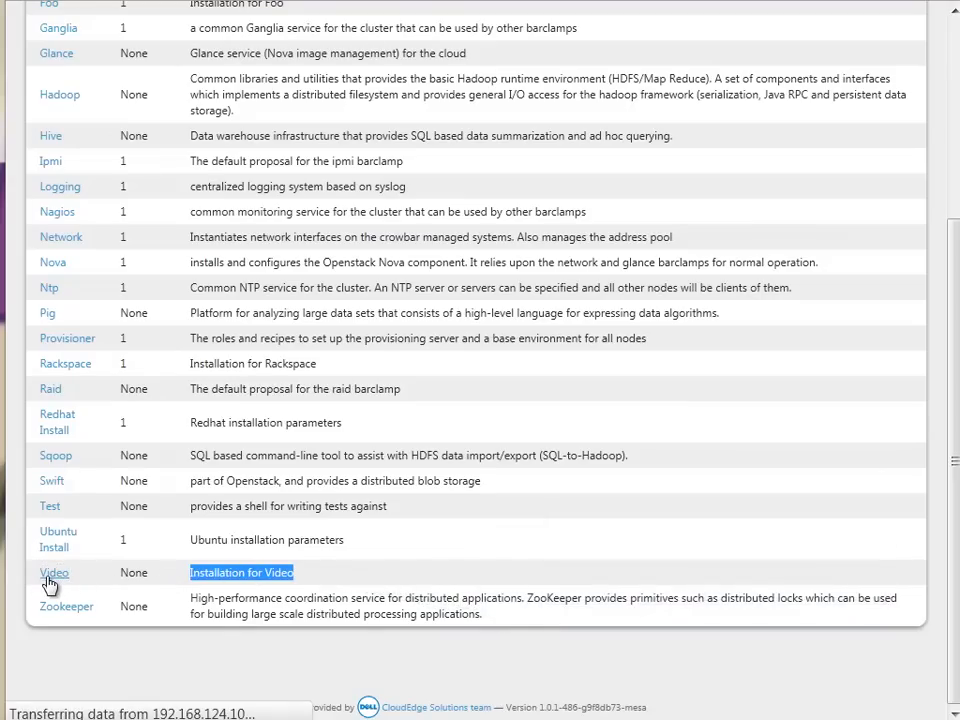
pyautogui.click(52, 572)
pyautogui.write('D')
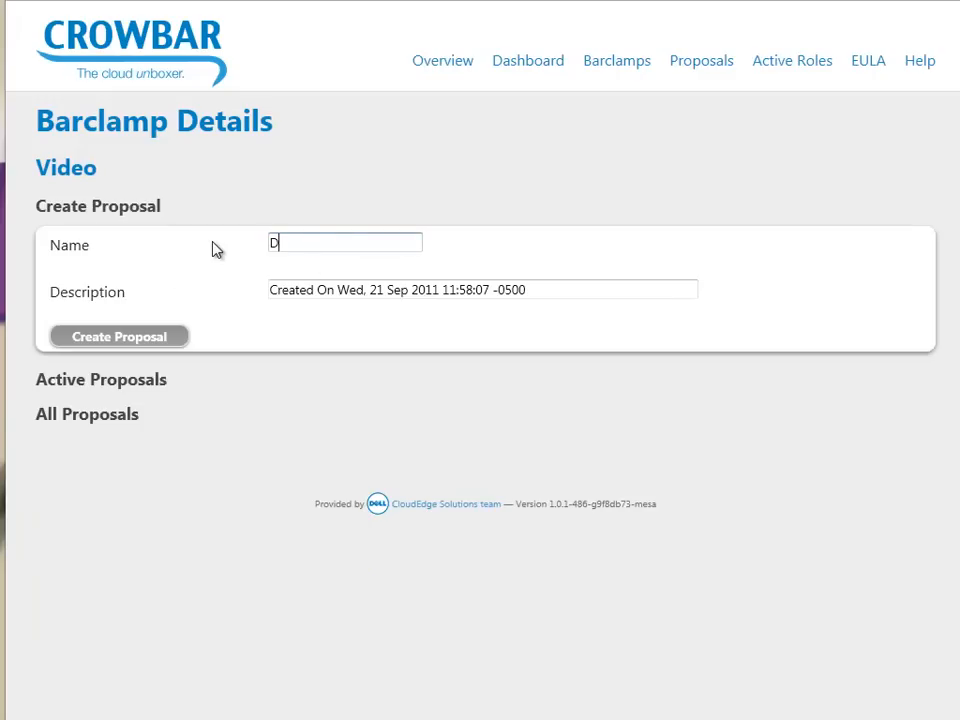
# Create the Demo proposal for Video and open it for editing from the Proposals list
pyautogui.click(120, 336)
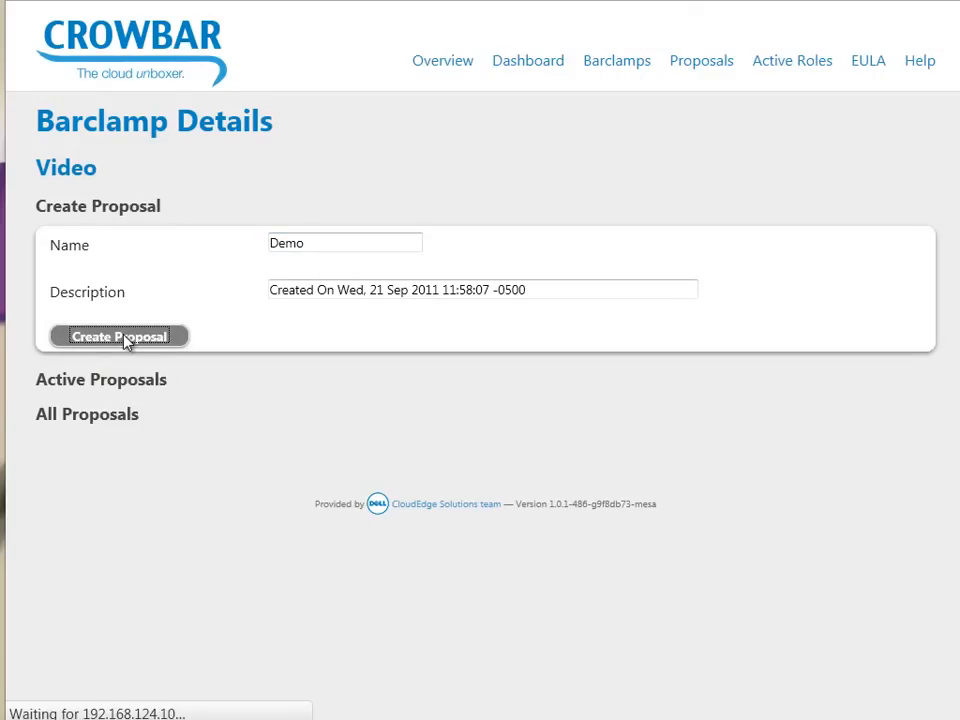
pyautogui.click(120, 336)
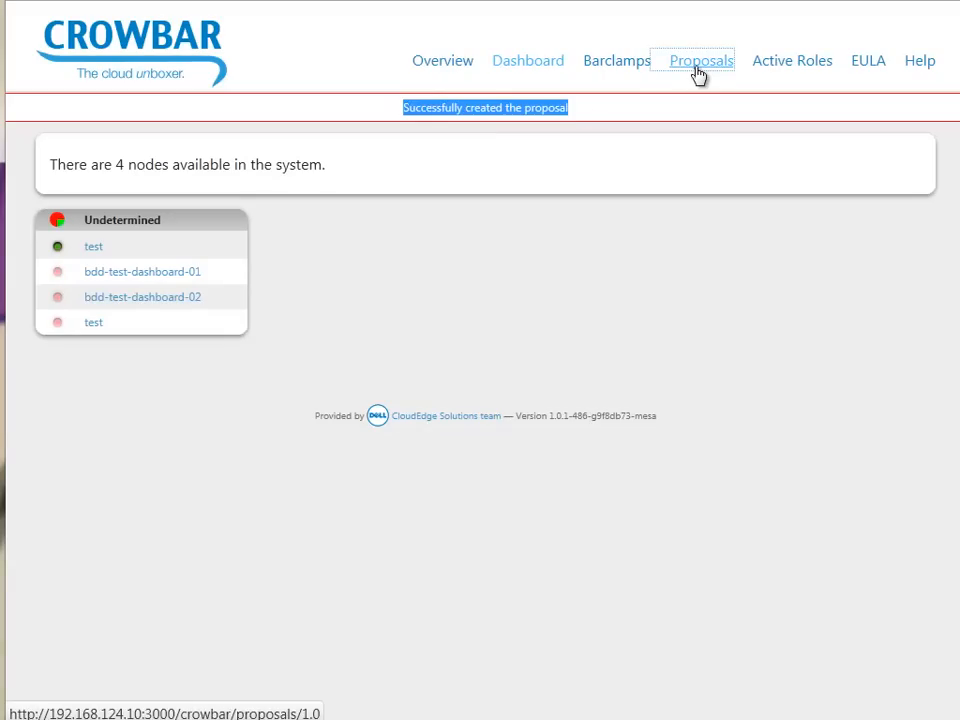
pyautogui.click(704, 60)
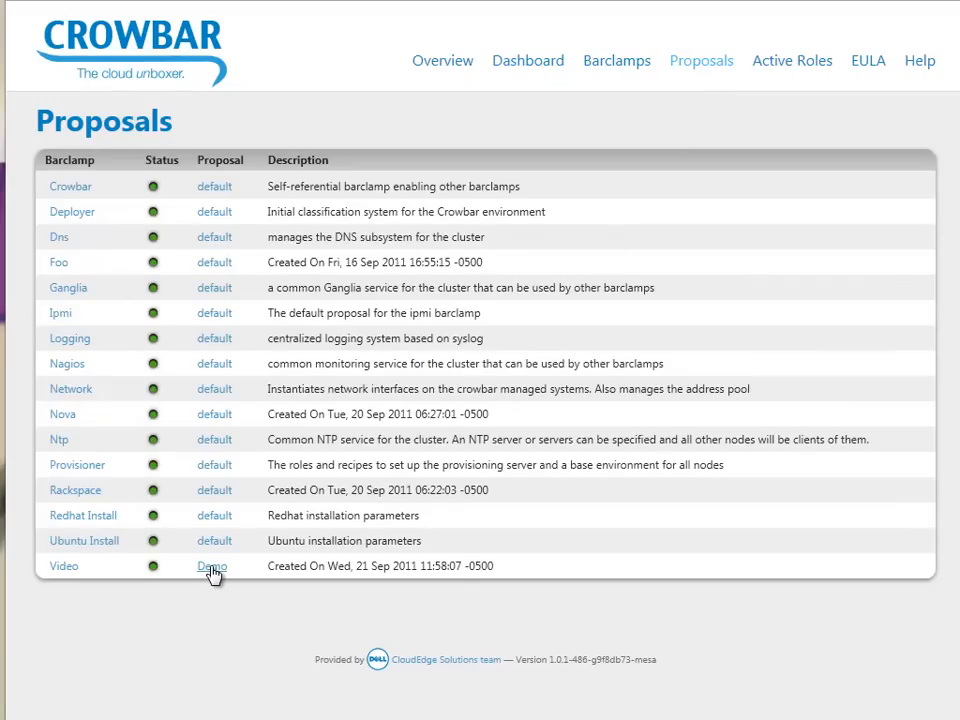
pyautogui.click(212, 566)
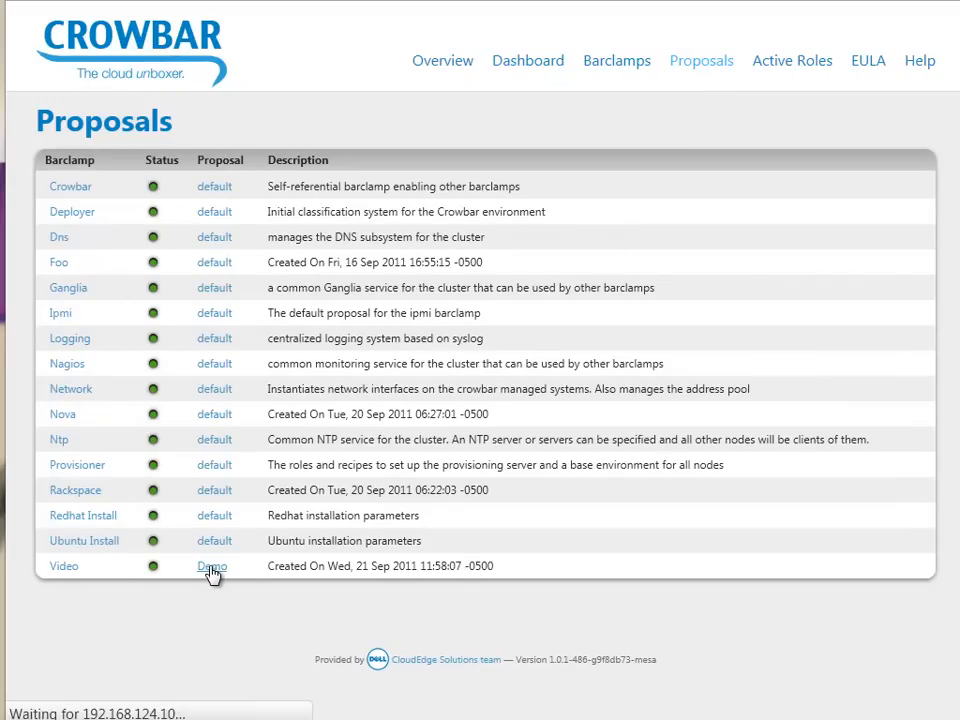
pyautogui.click(212, 566)
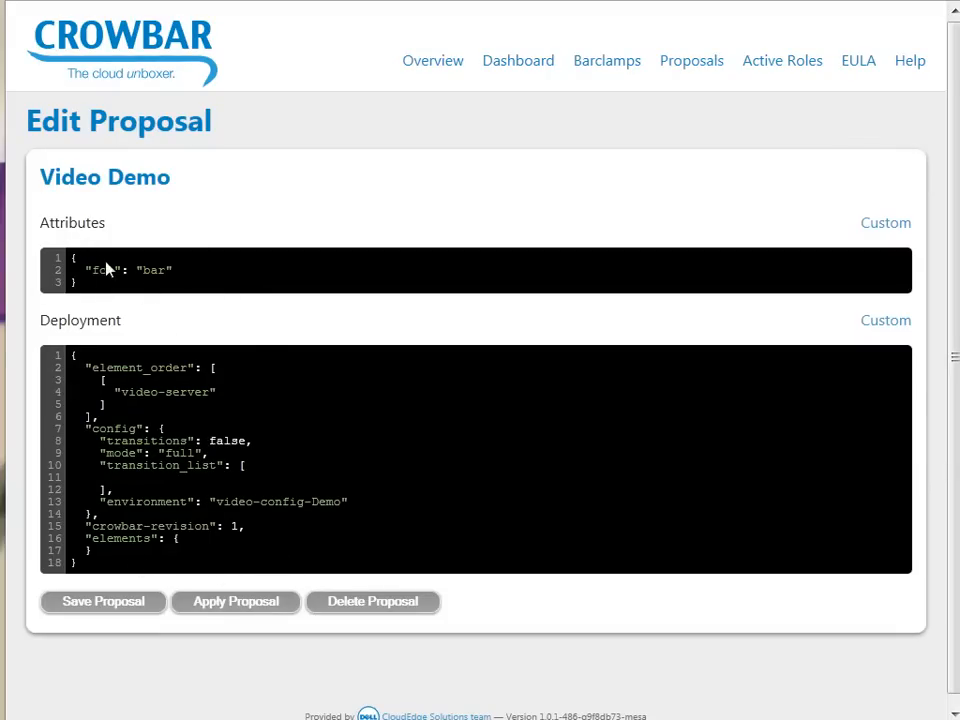
pyautogui.moveTo(132, 420)
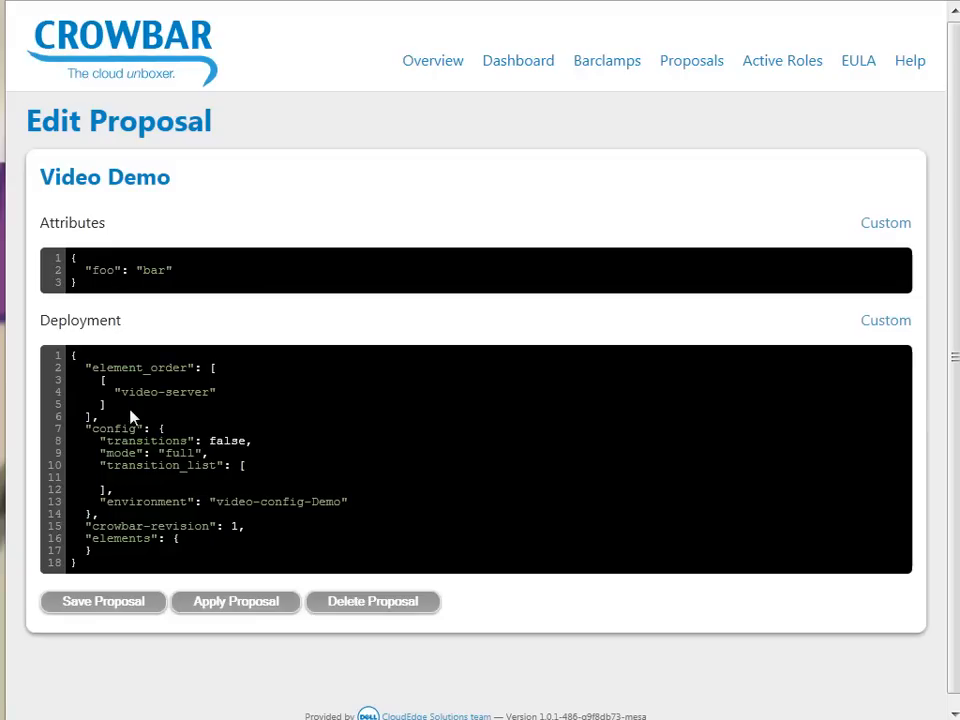
pyautogui.moveTo(212, 288)
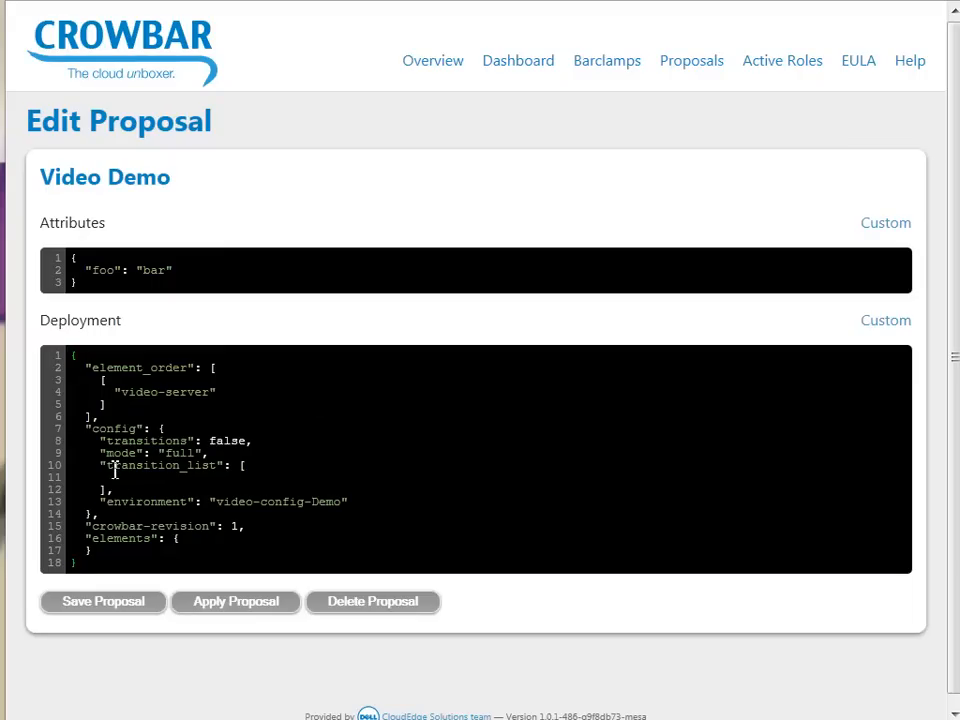
pyautogui.doubleClick(164, 392)
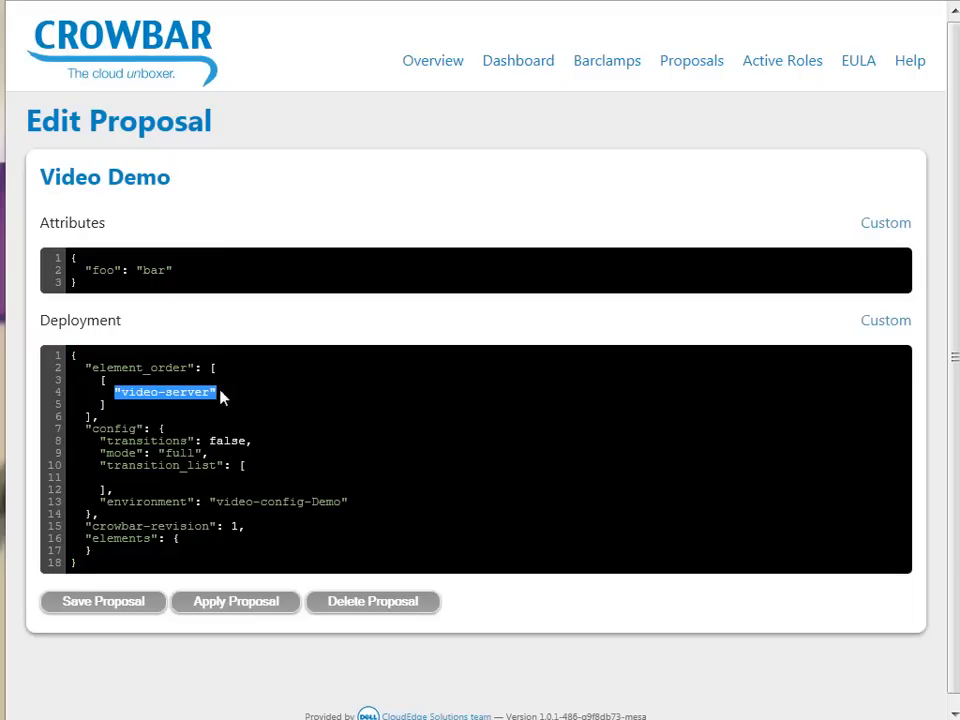
pyautogui.moveTo(136, 364)
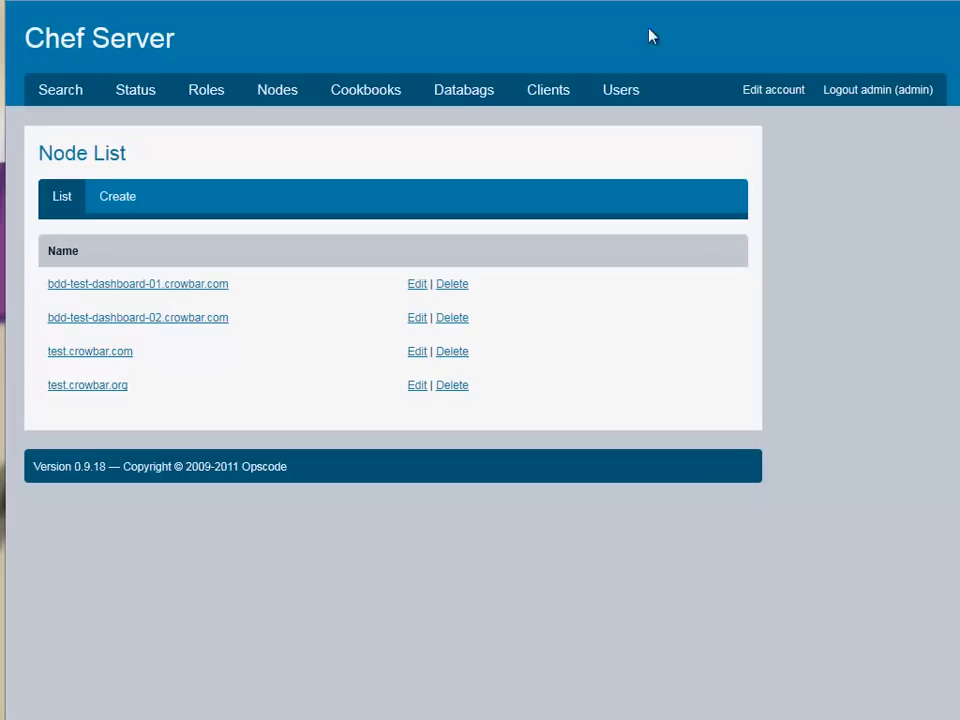
pyautogui.moveTo(200, 90)
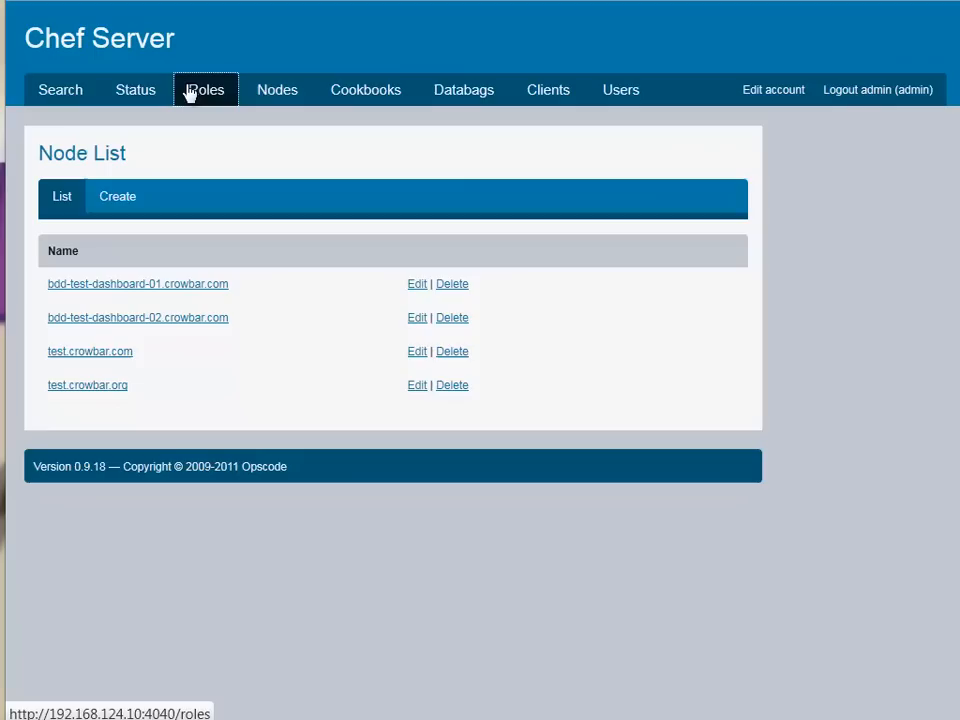
# Review the video-server role's description and its video::api, video::monitor run list in Chef Roles
pyautogui.click(204, 90)
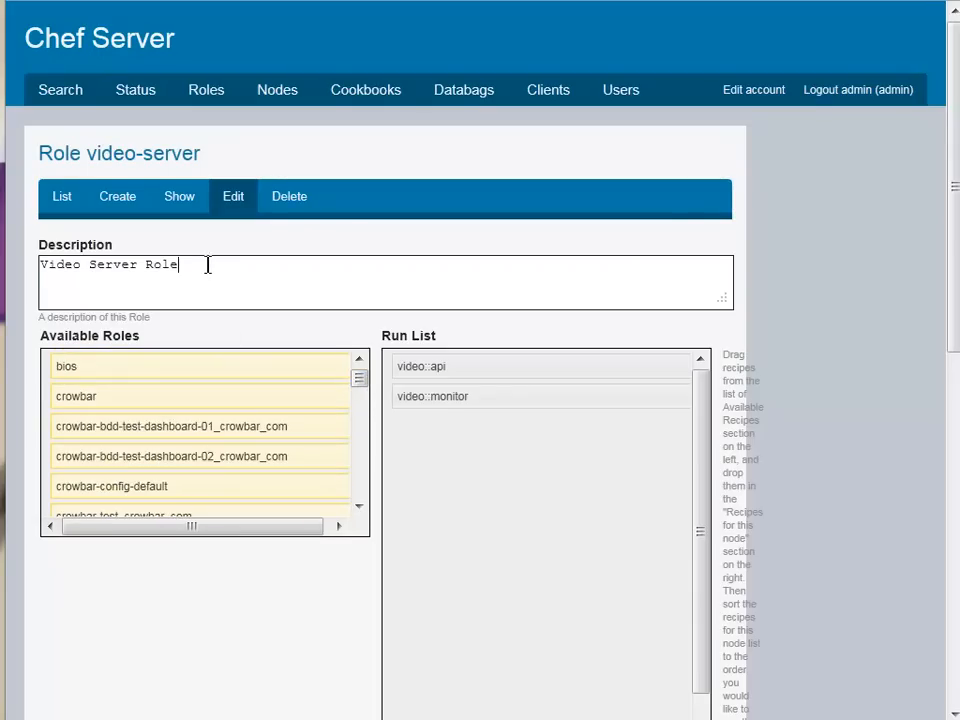
pyautogui.tripleClick(108, 264)
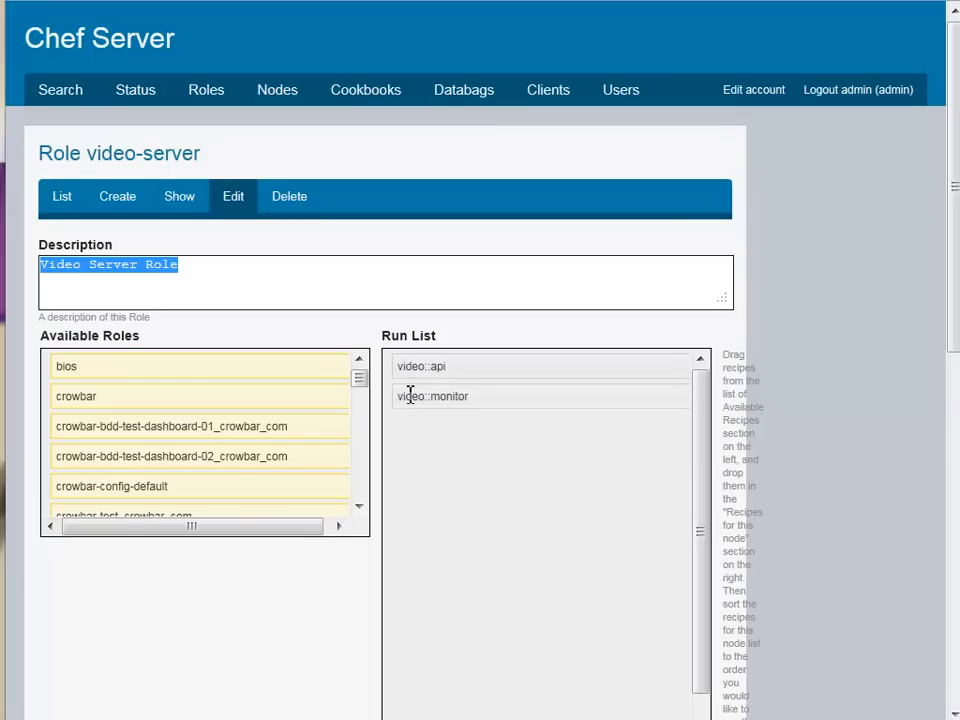
pyautogui.moveTo(416, 366)
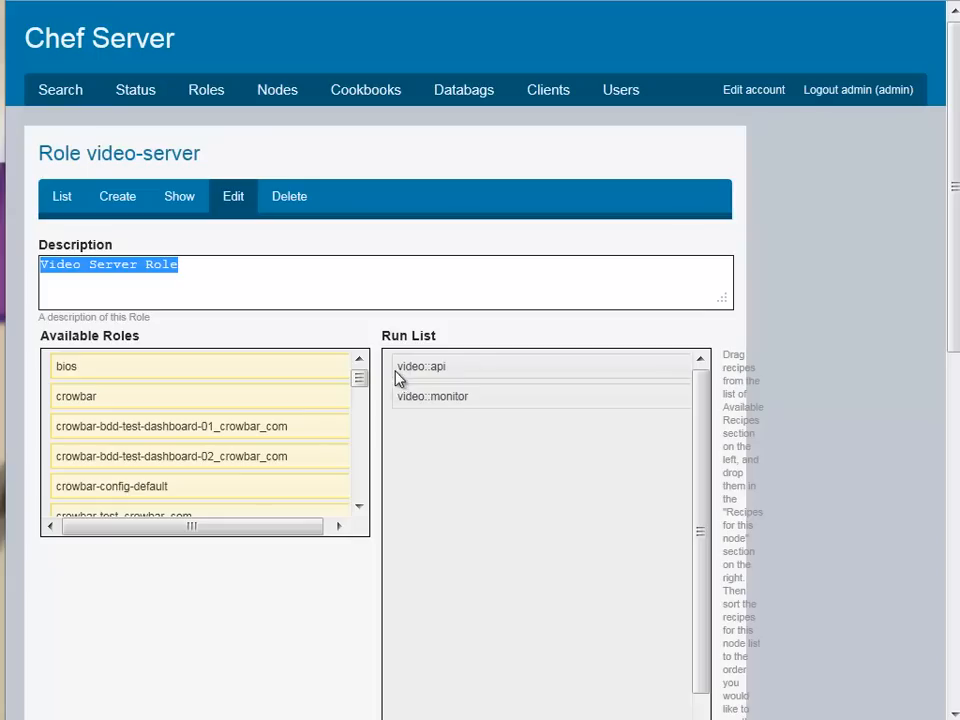
pyautogui.moveTo(172, 298)
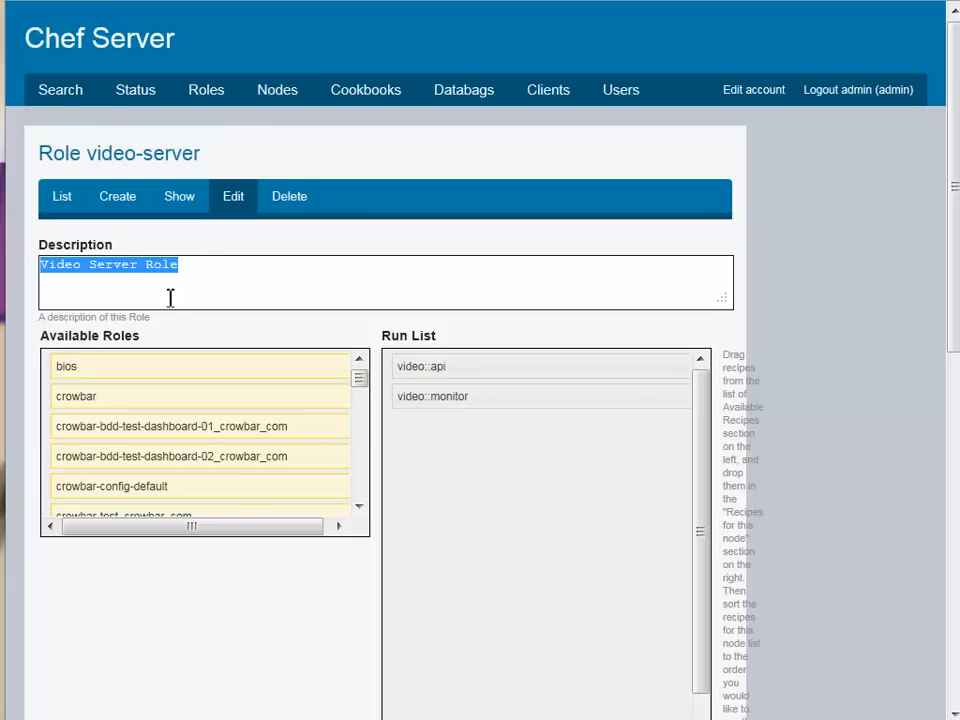
pyautogui.click(192, 272)
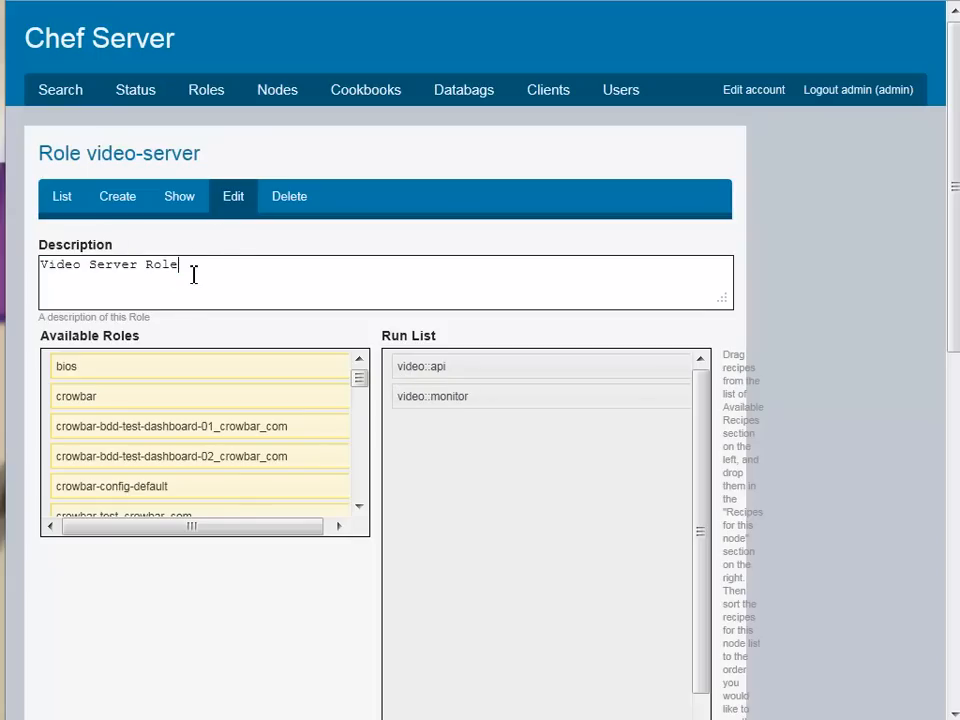
pyautogui.moveTo(128, 272)
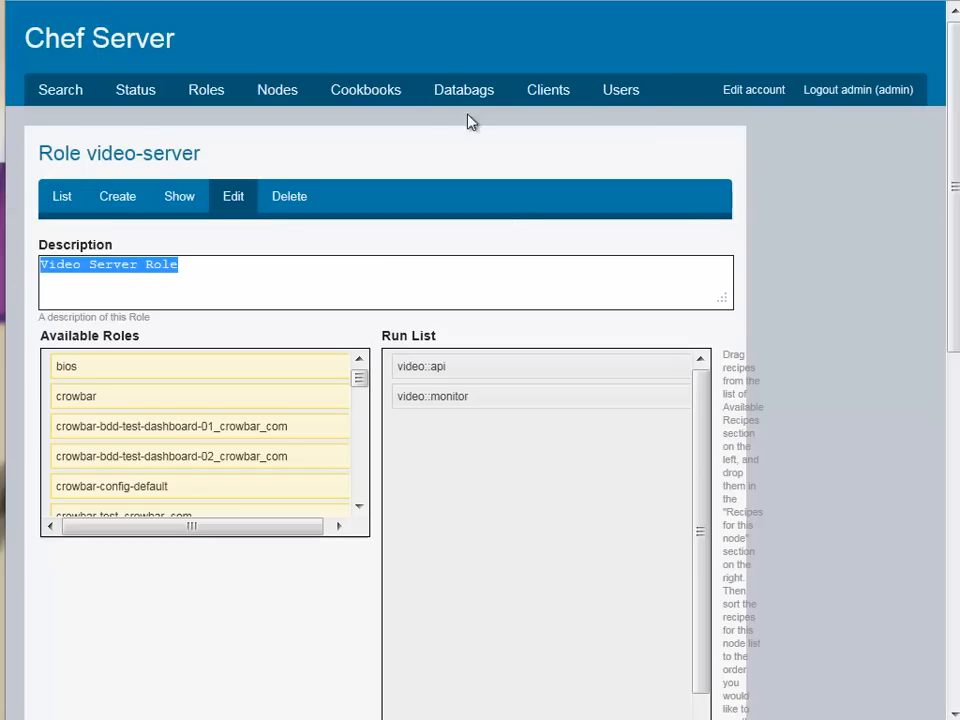
pyautogui.click(464, 88)
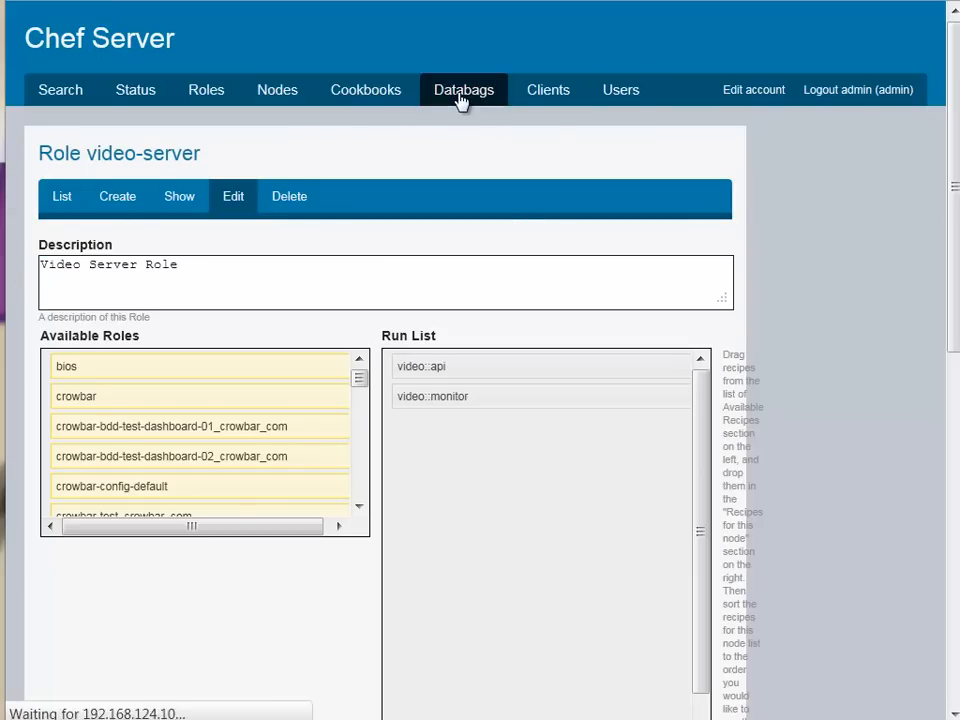
# View the crowbar databag's bc-template-video item with video attribute foo: bar, then return to Databags
pyautogui.click(464, 88)
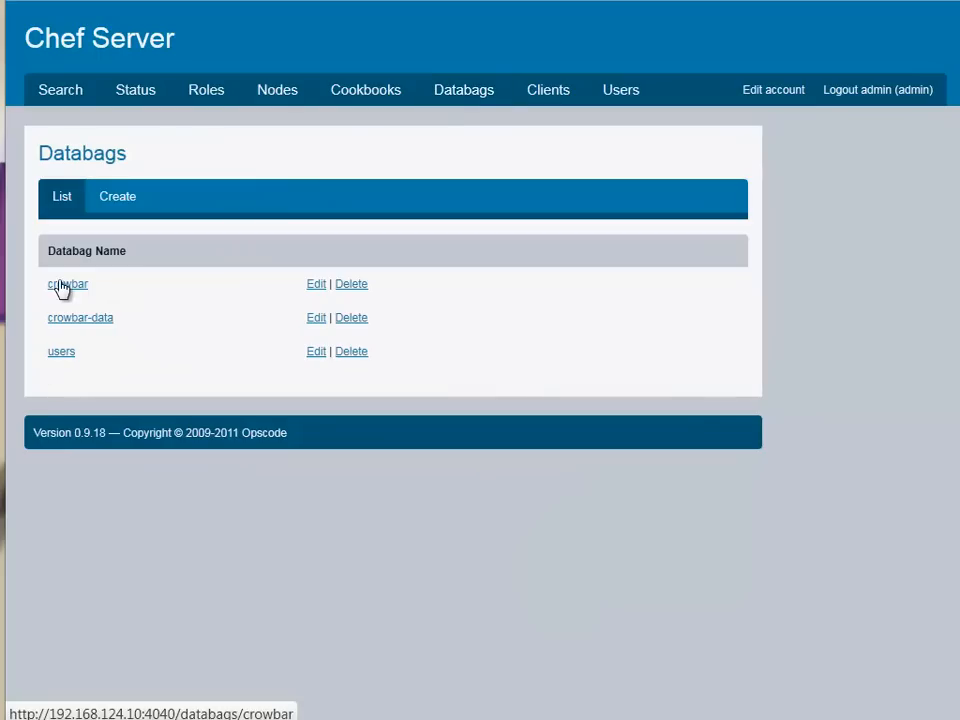
pyautogui.moveTo(146, 310)
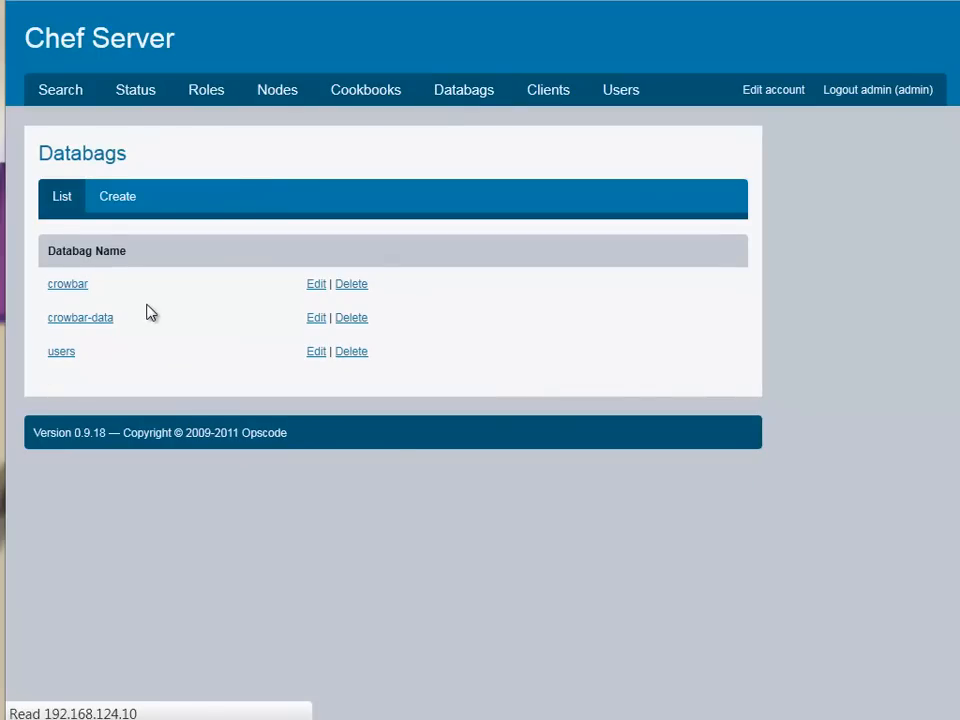
pyautogui.click(68, 284)
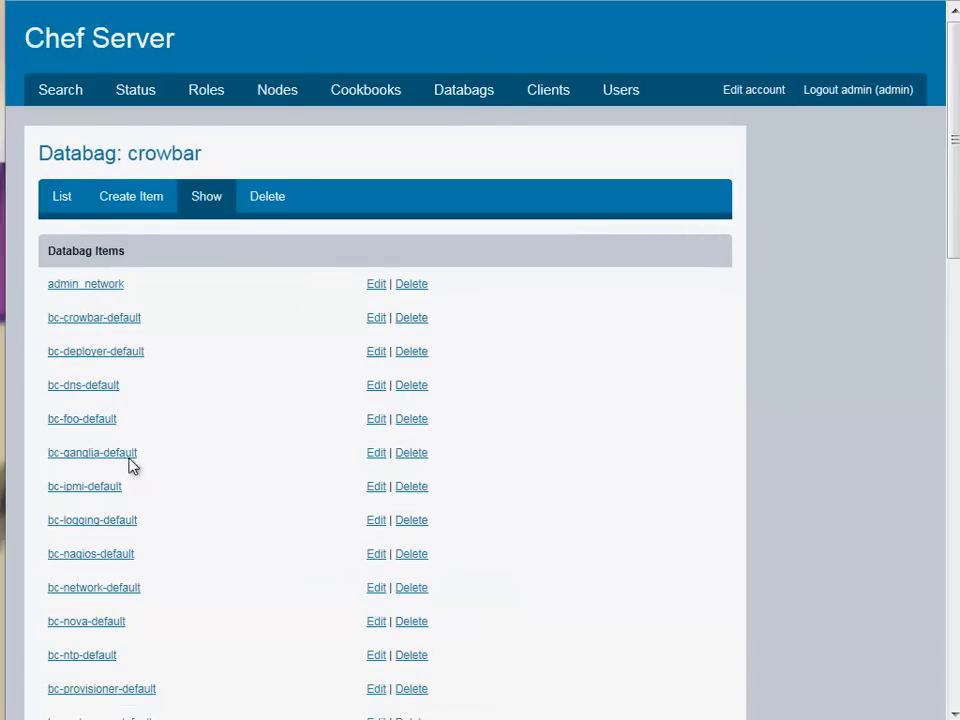
pyautogui.scroll(-3)
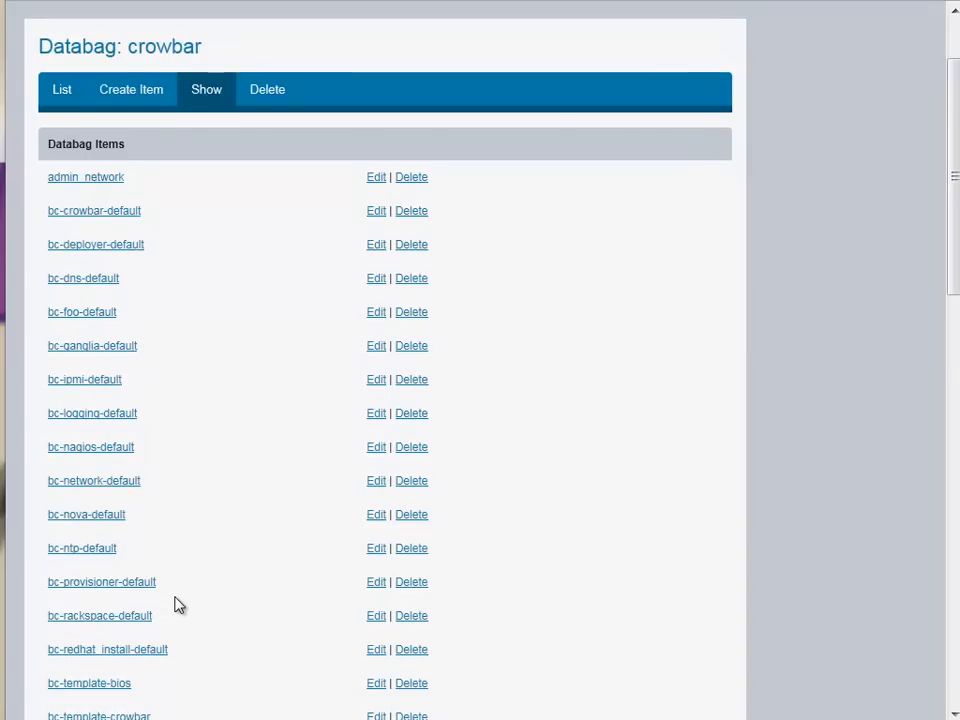
pyautogui.scroll(-3)
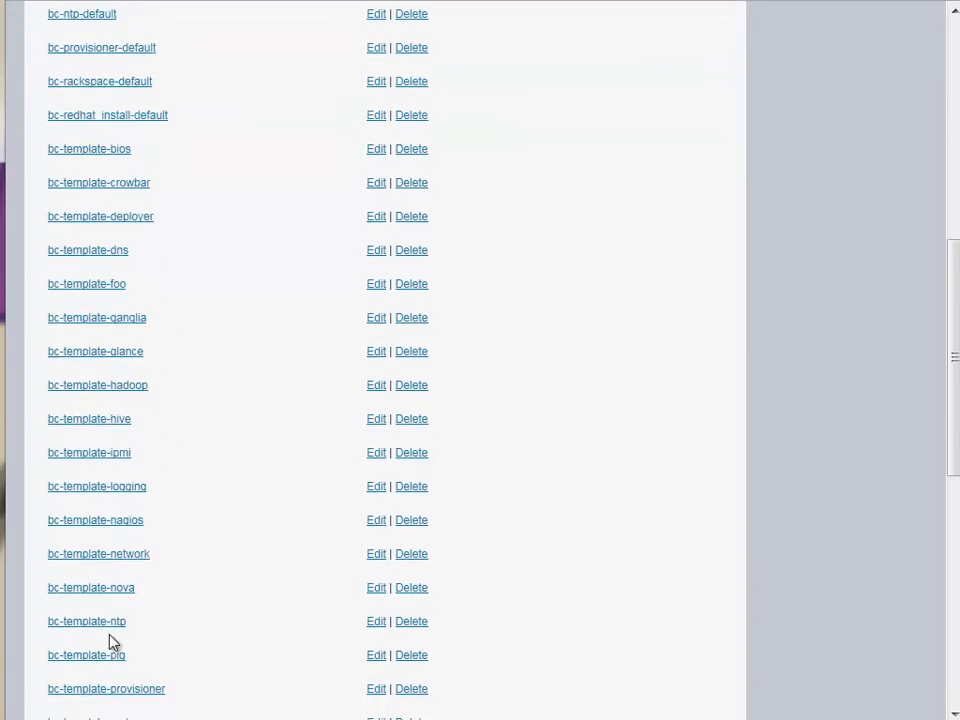
pyautogui.scroll(-3)
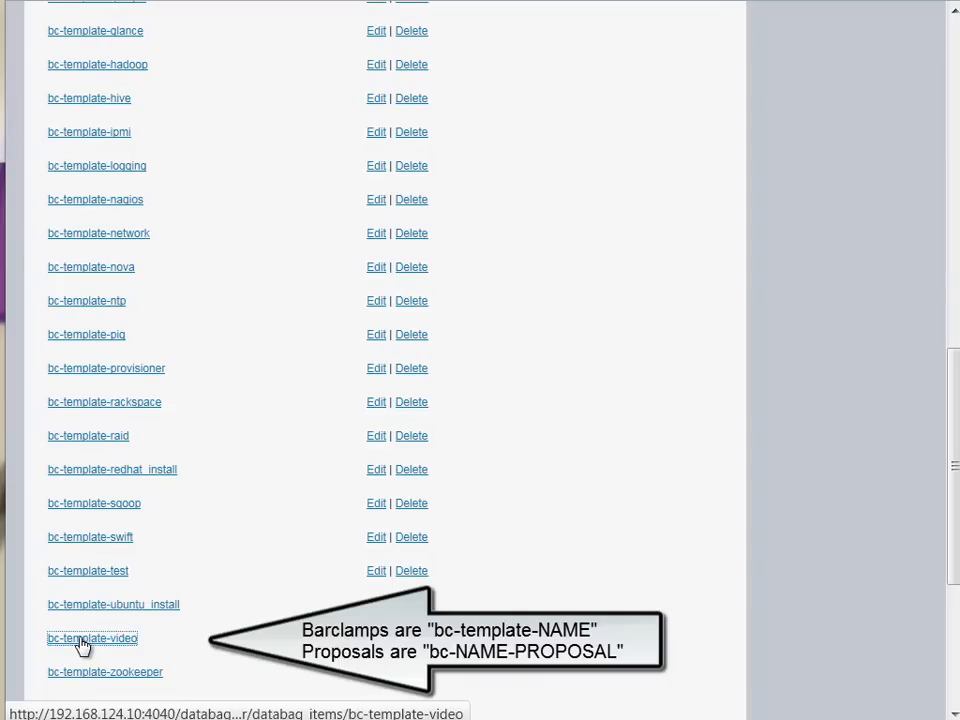
pyautogui.click(92, 638)
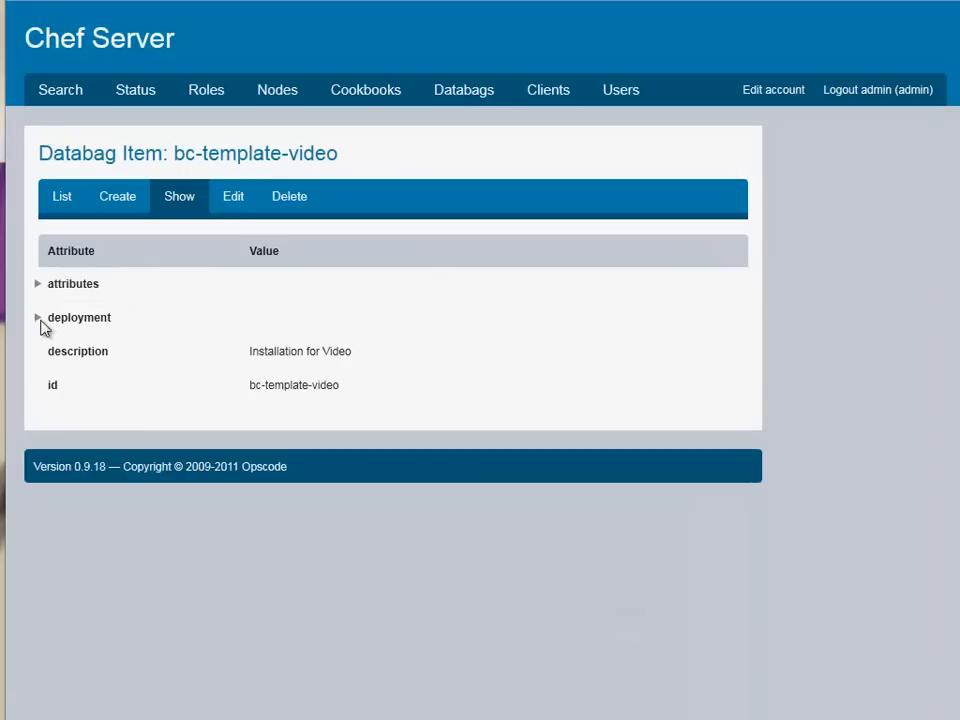
pyautogui.click(38, 284)
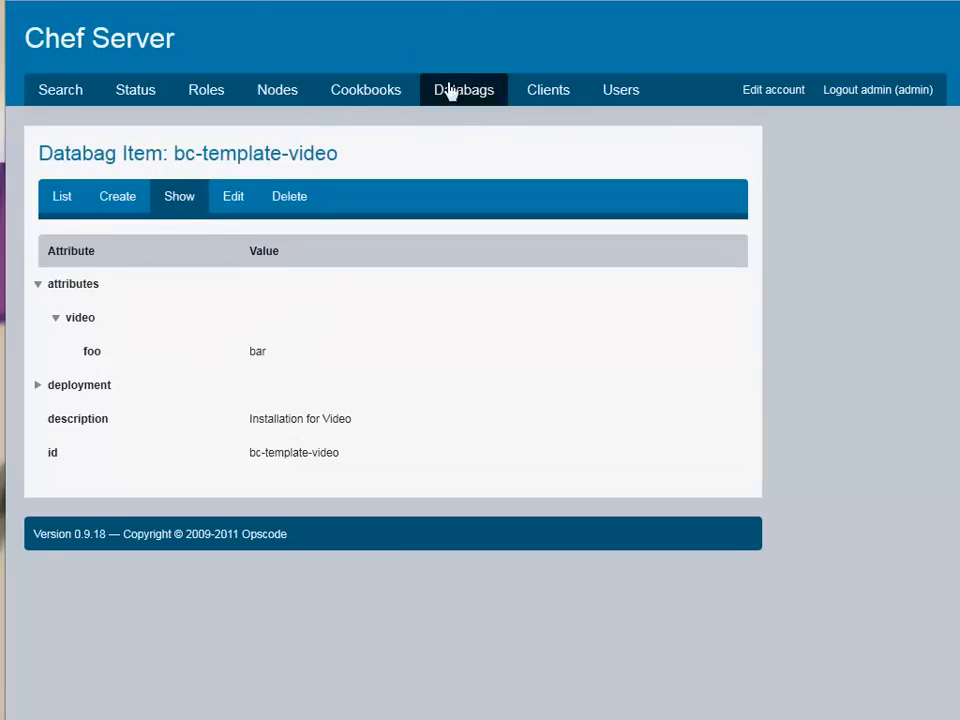
pyautogui.click(464, 88)
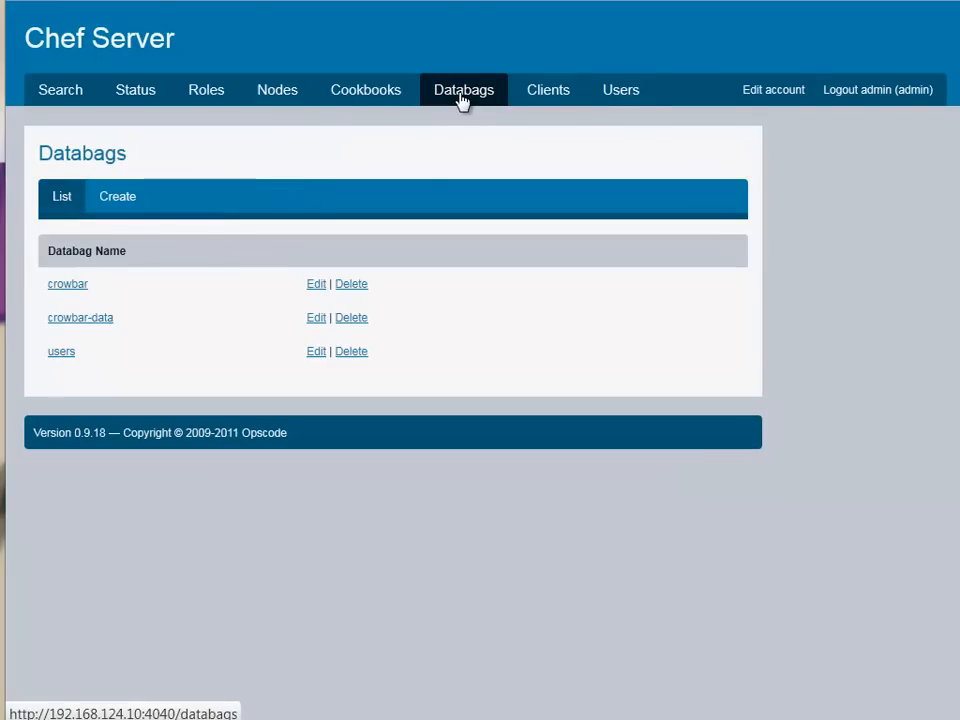